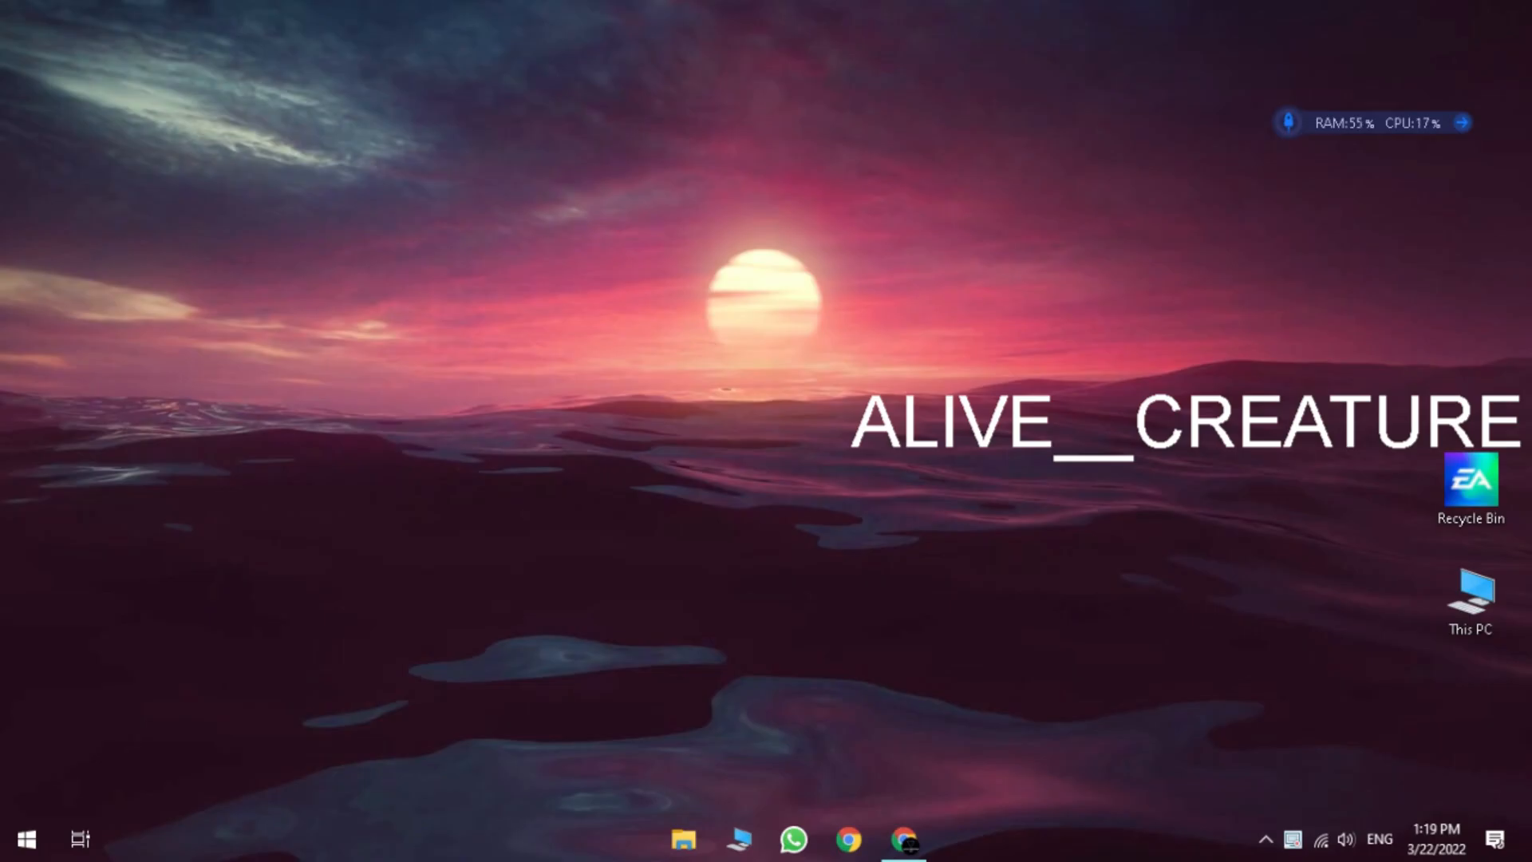
Browse Apple's iCloud for Windows and iTunes download pages, then start a blank new tab
left_click(903, 839)
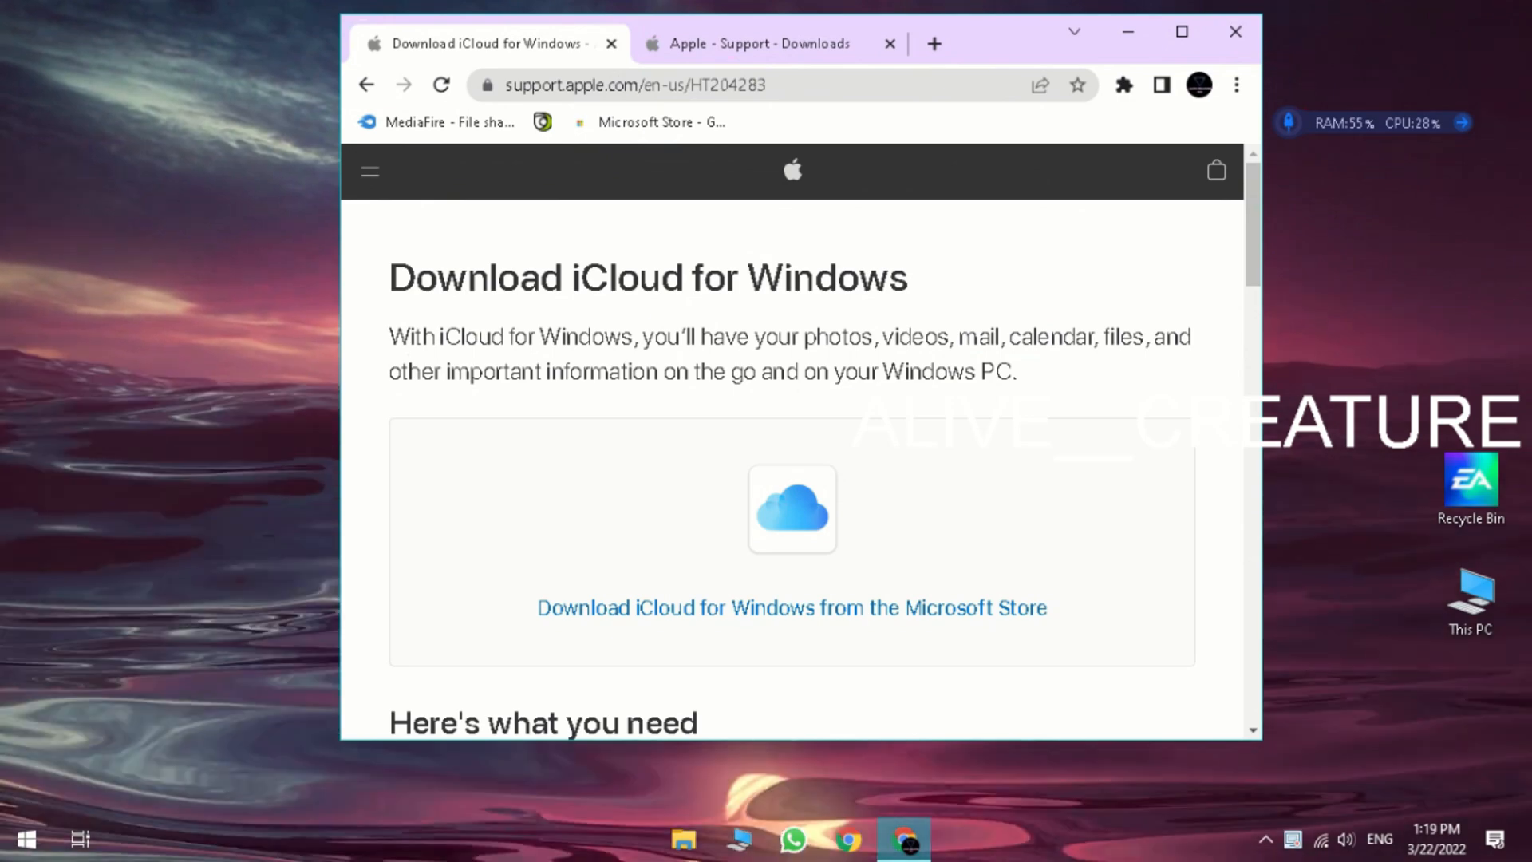
scroll("down", 3)
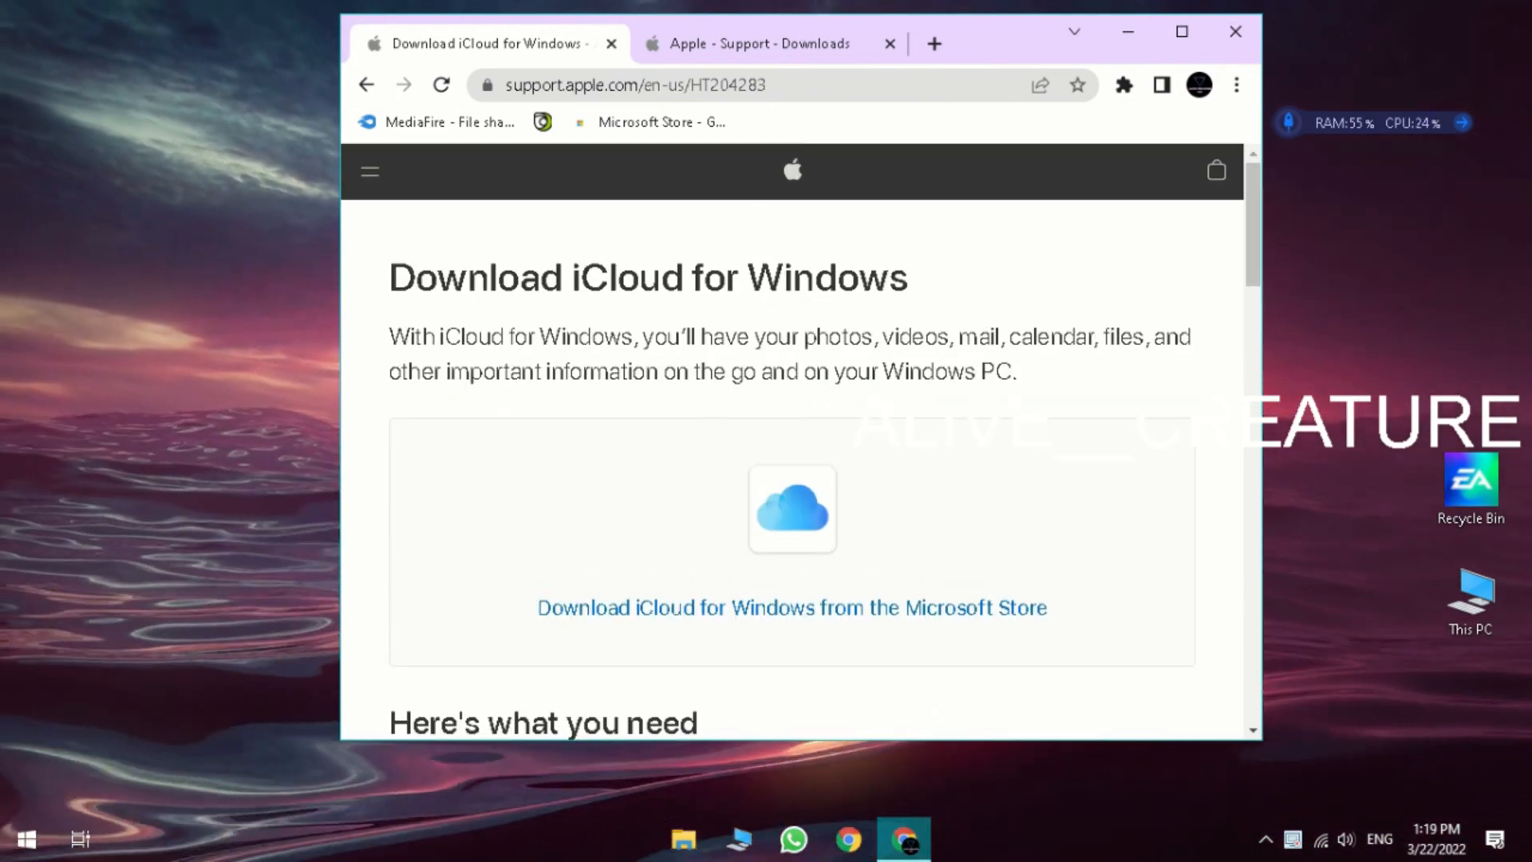
left_click(763, 43)
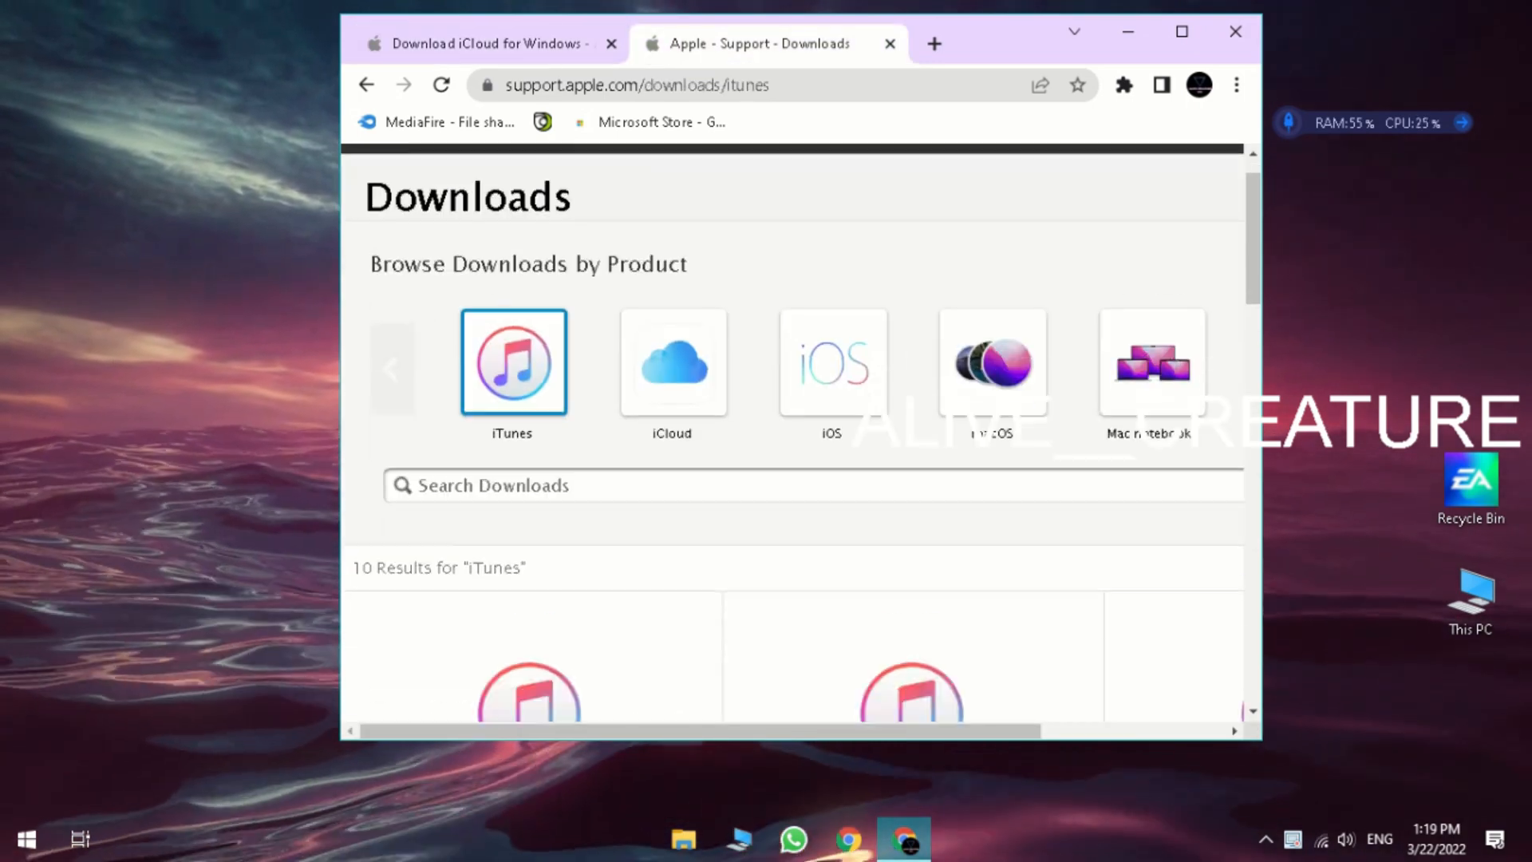
scroll("down", 3)
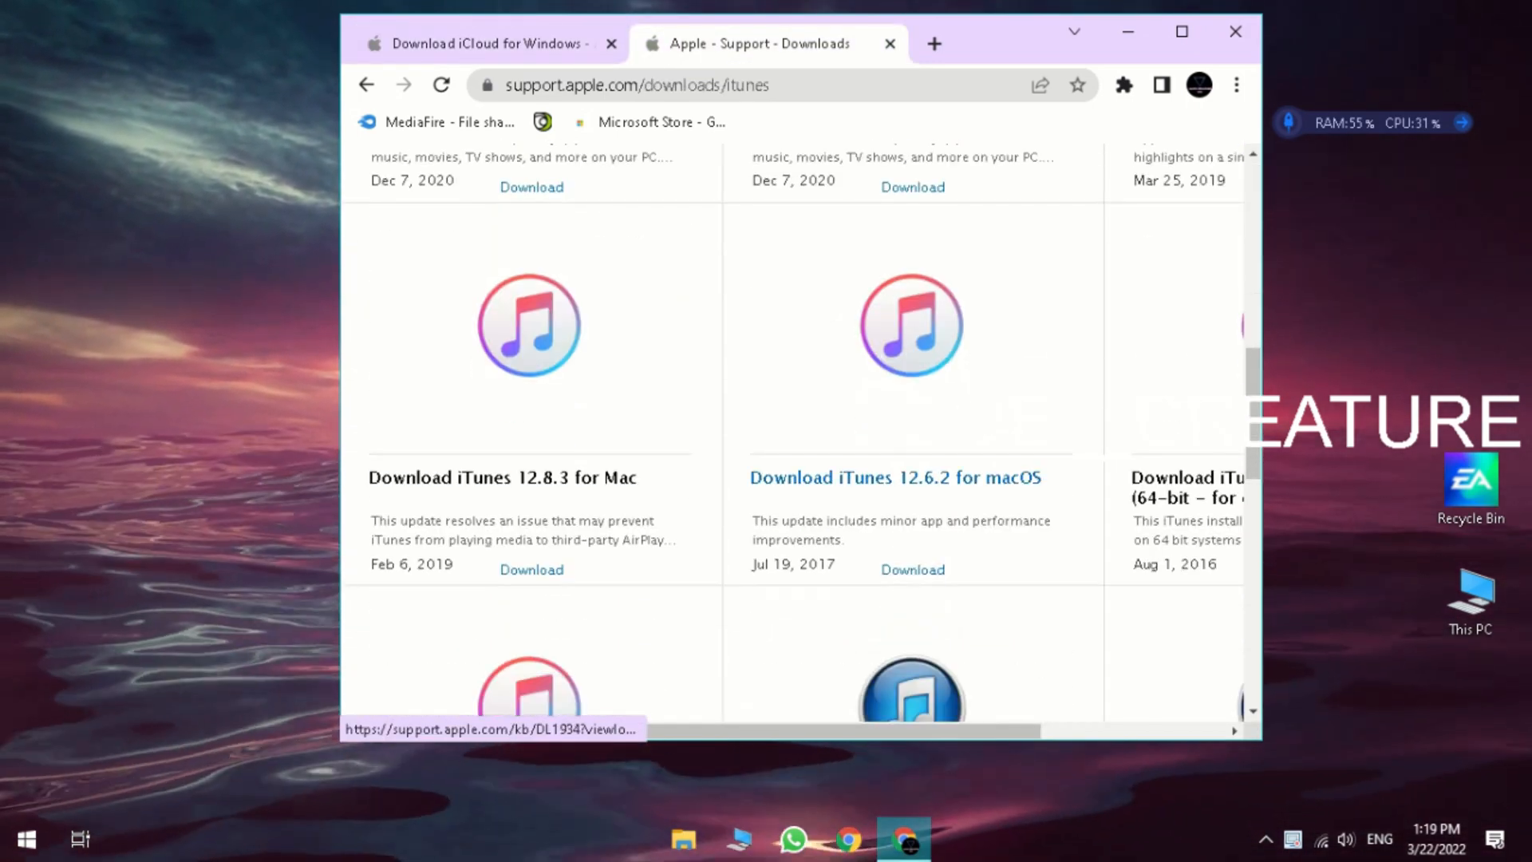
left_click(888, 44)
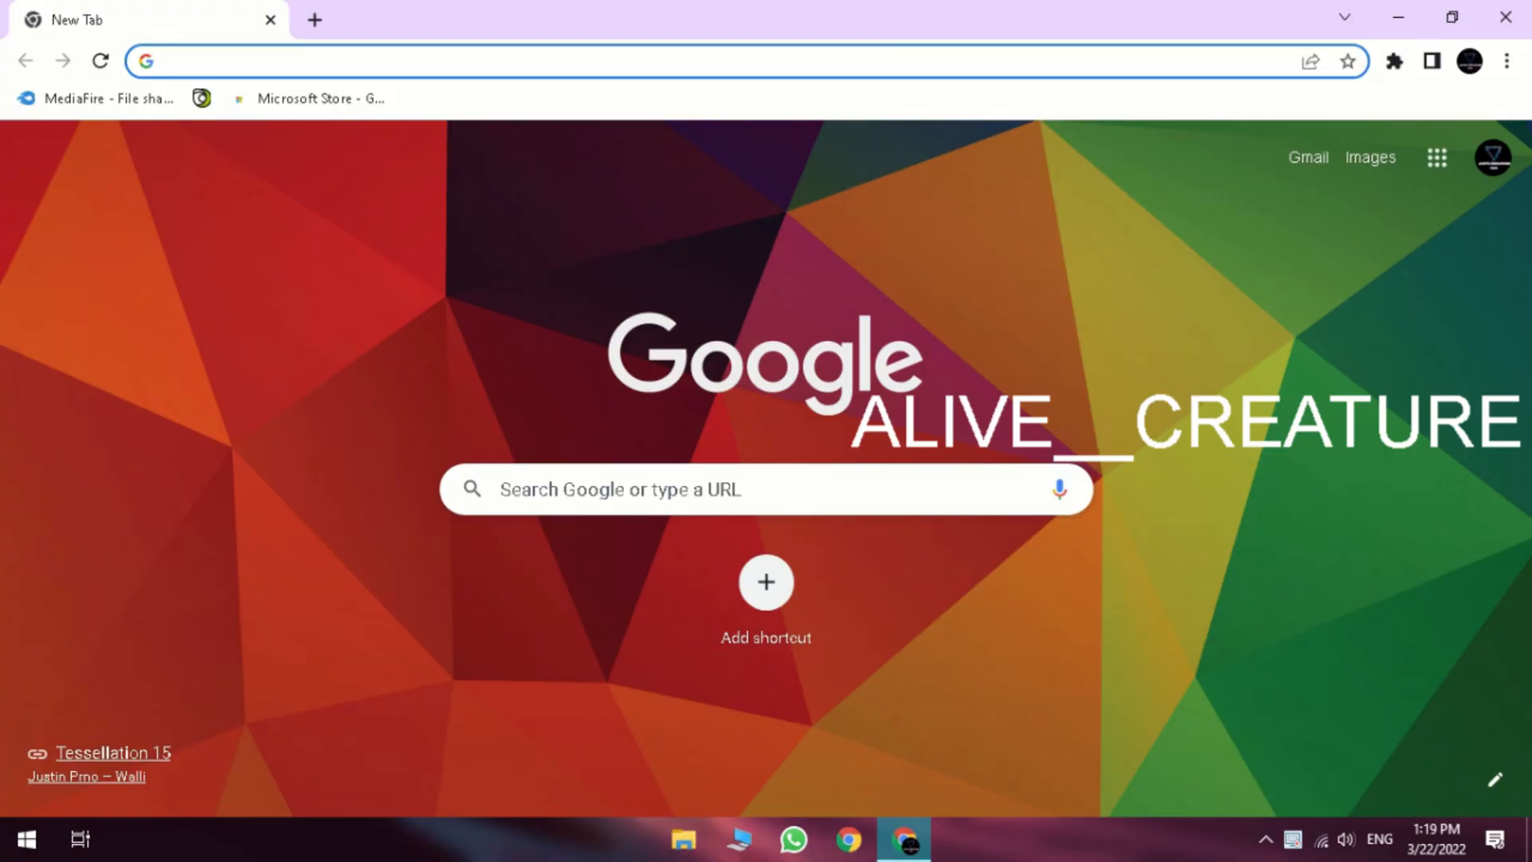
Search Google for 'altserver', download AltServer for Windows from altstore.io and open altinstaller.zip
type("altserver")
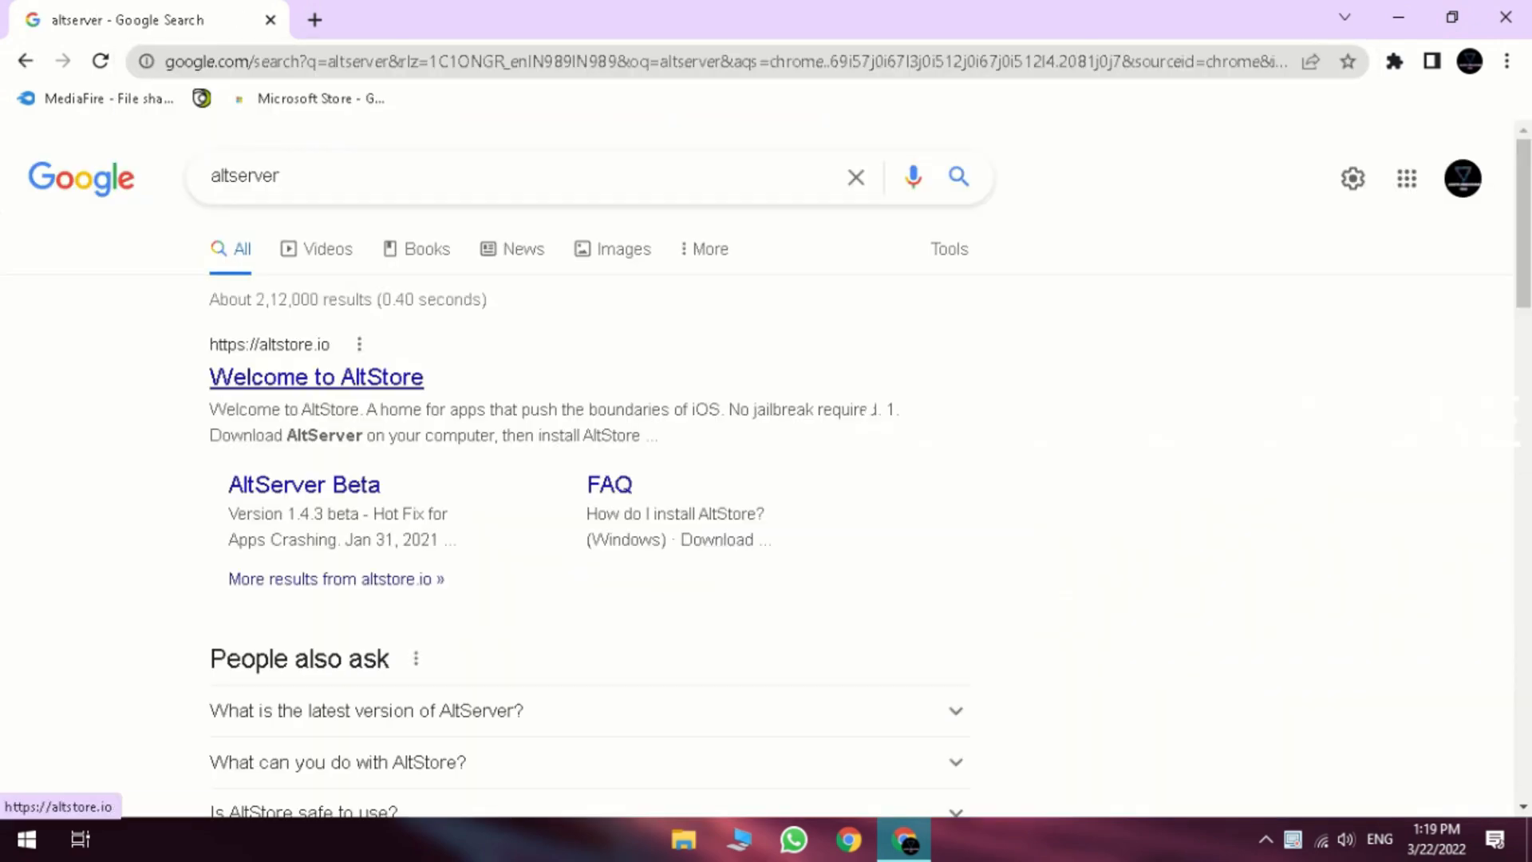
left_click(316, 377)
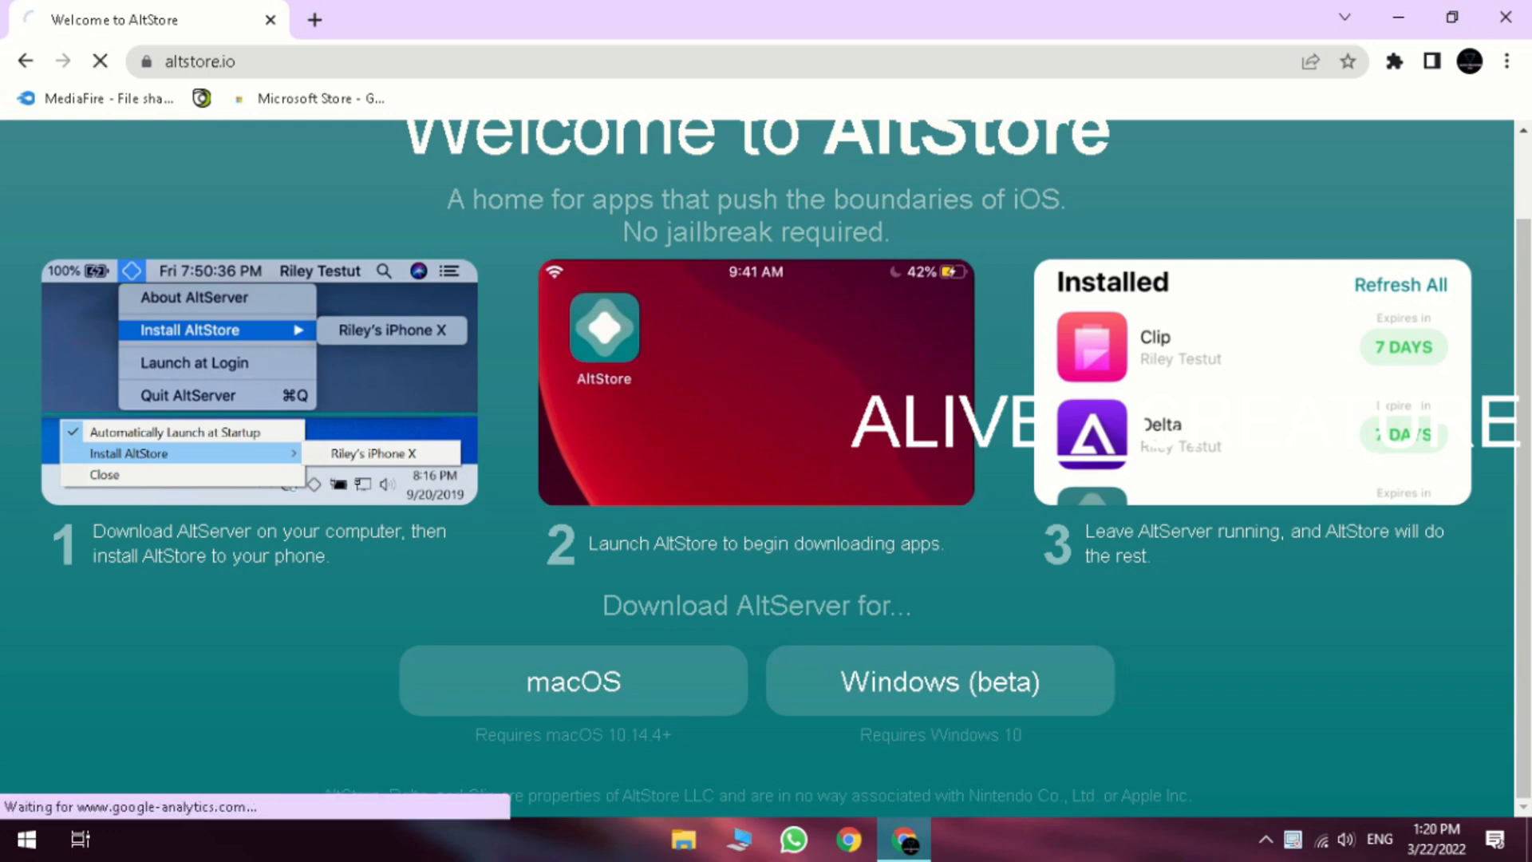
left_click(249, 783)
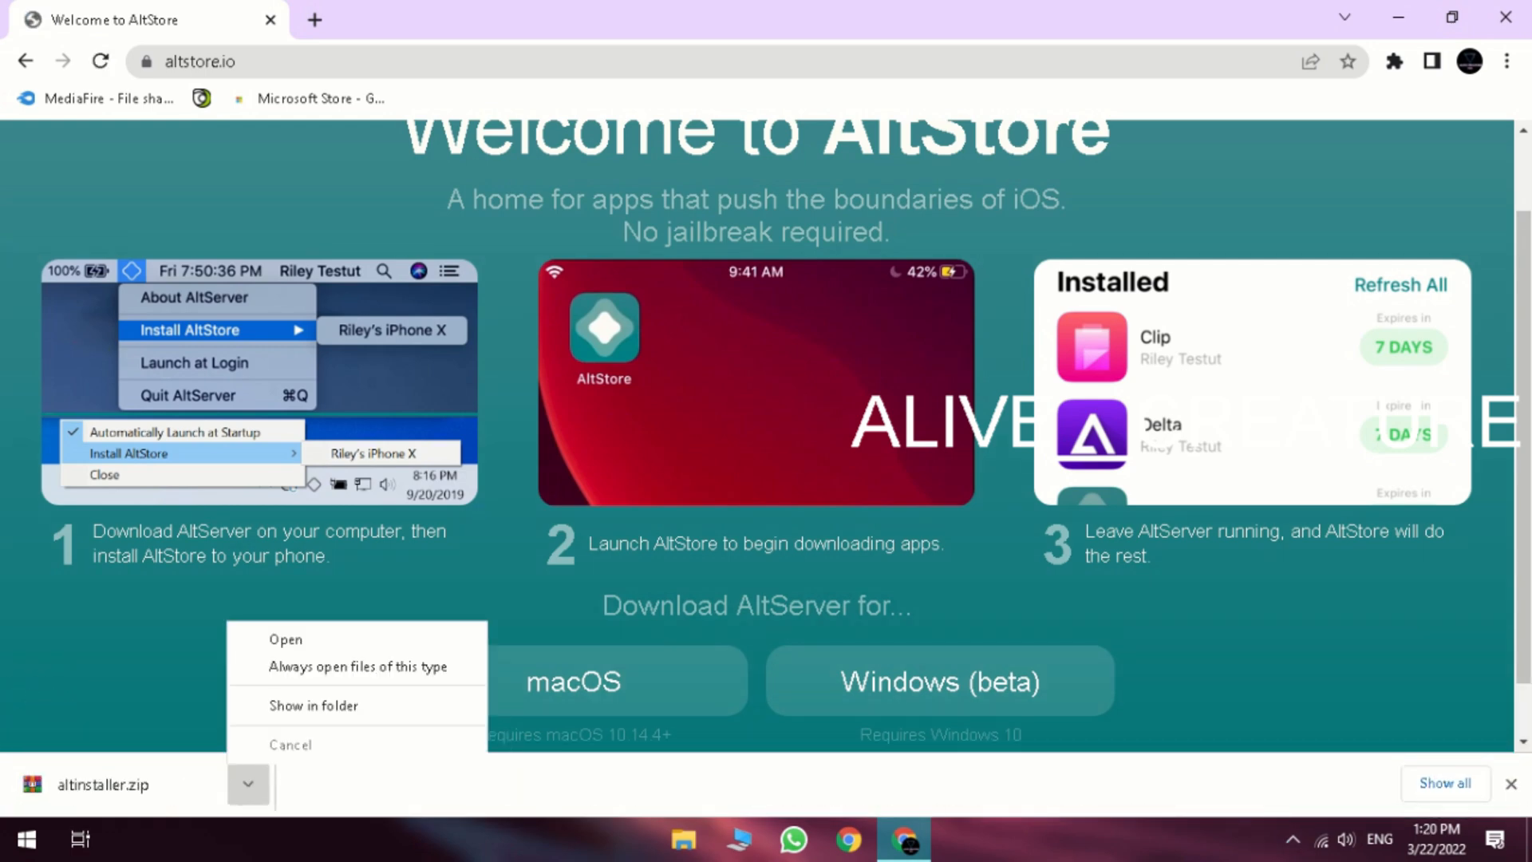
left_click(286, 638)
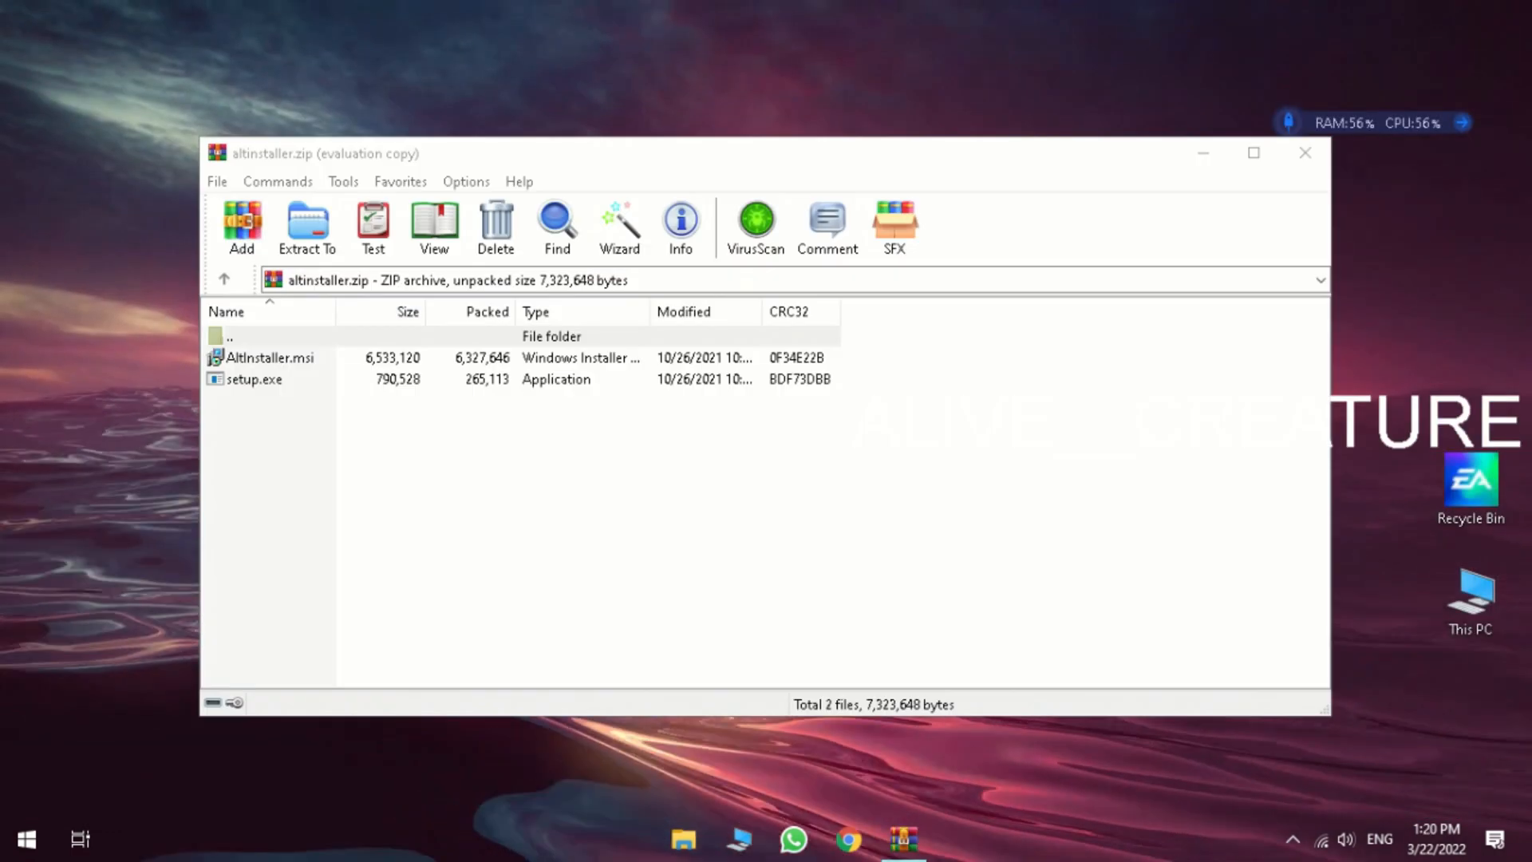
Run AltInstaller.msi from the archive and install AltServer with the default folder
double_click(270, 356)
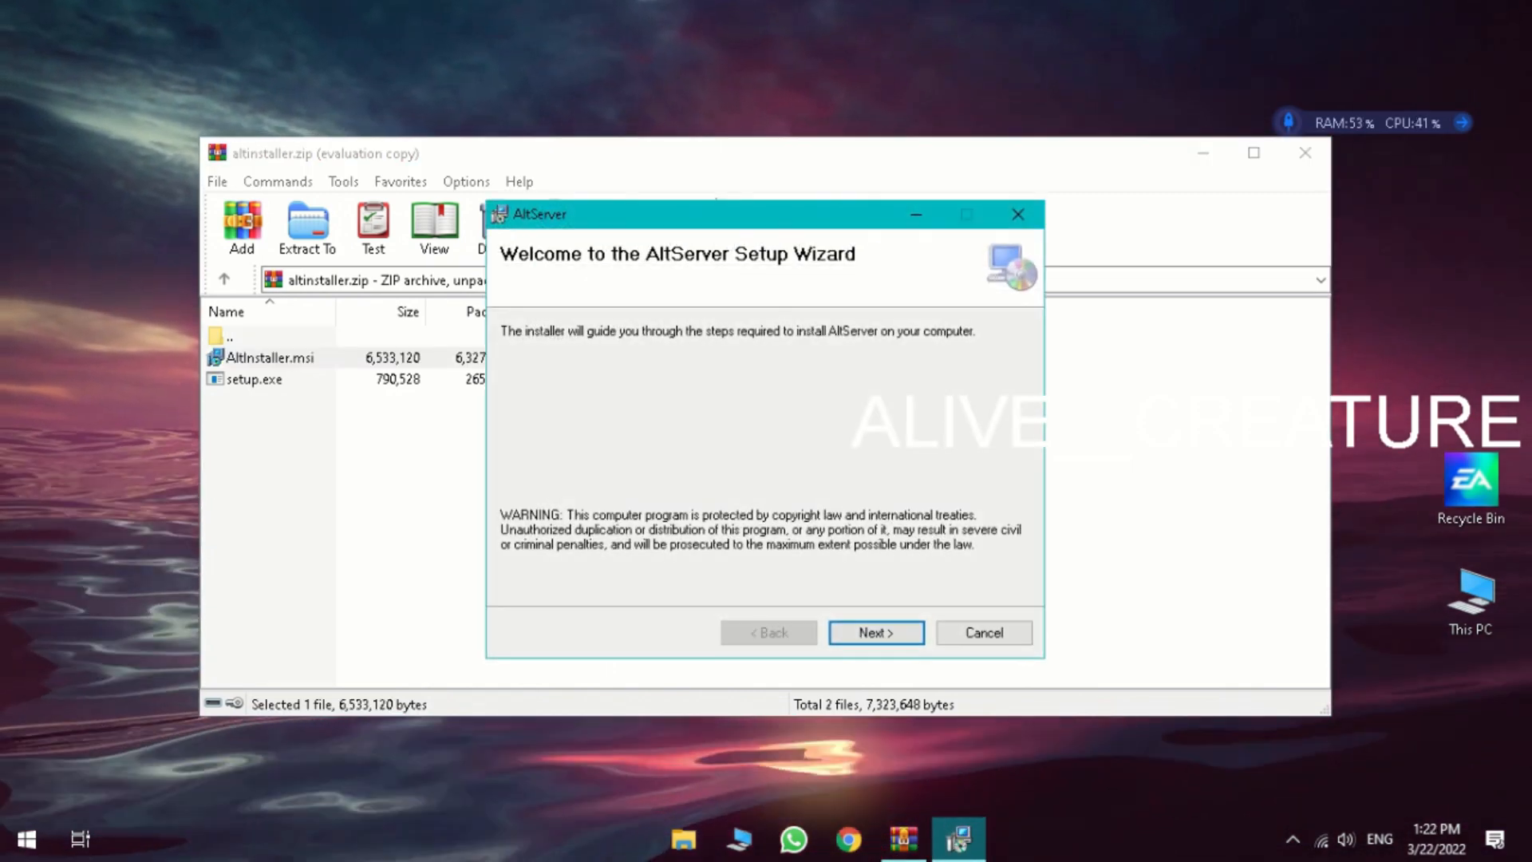
left_click(874, 632)
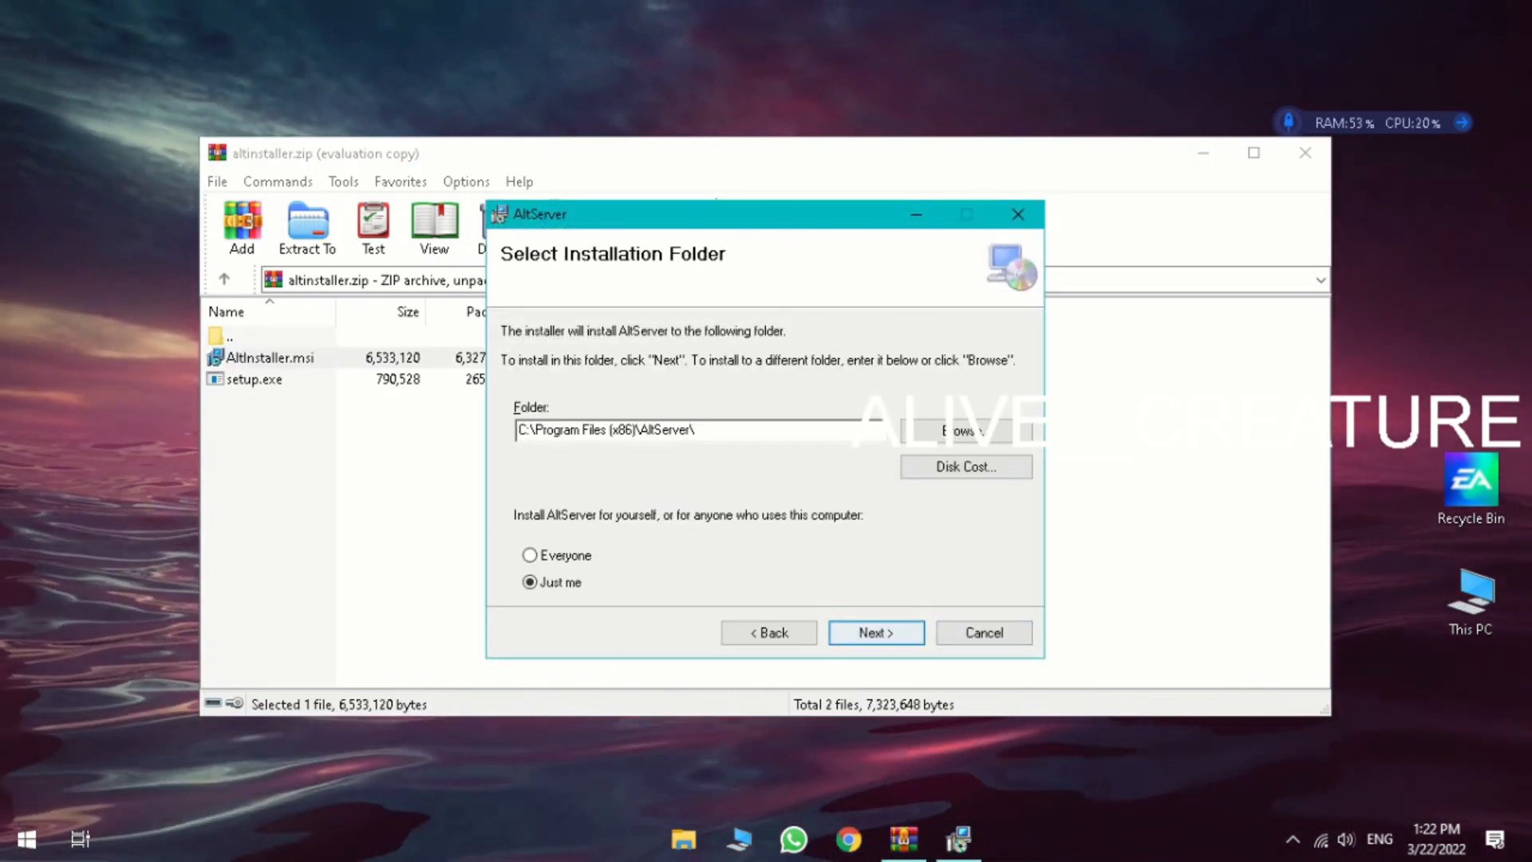
left_click(875, 632)
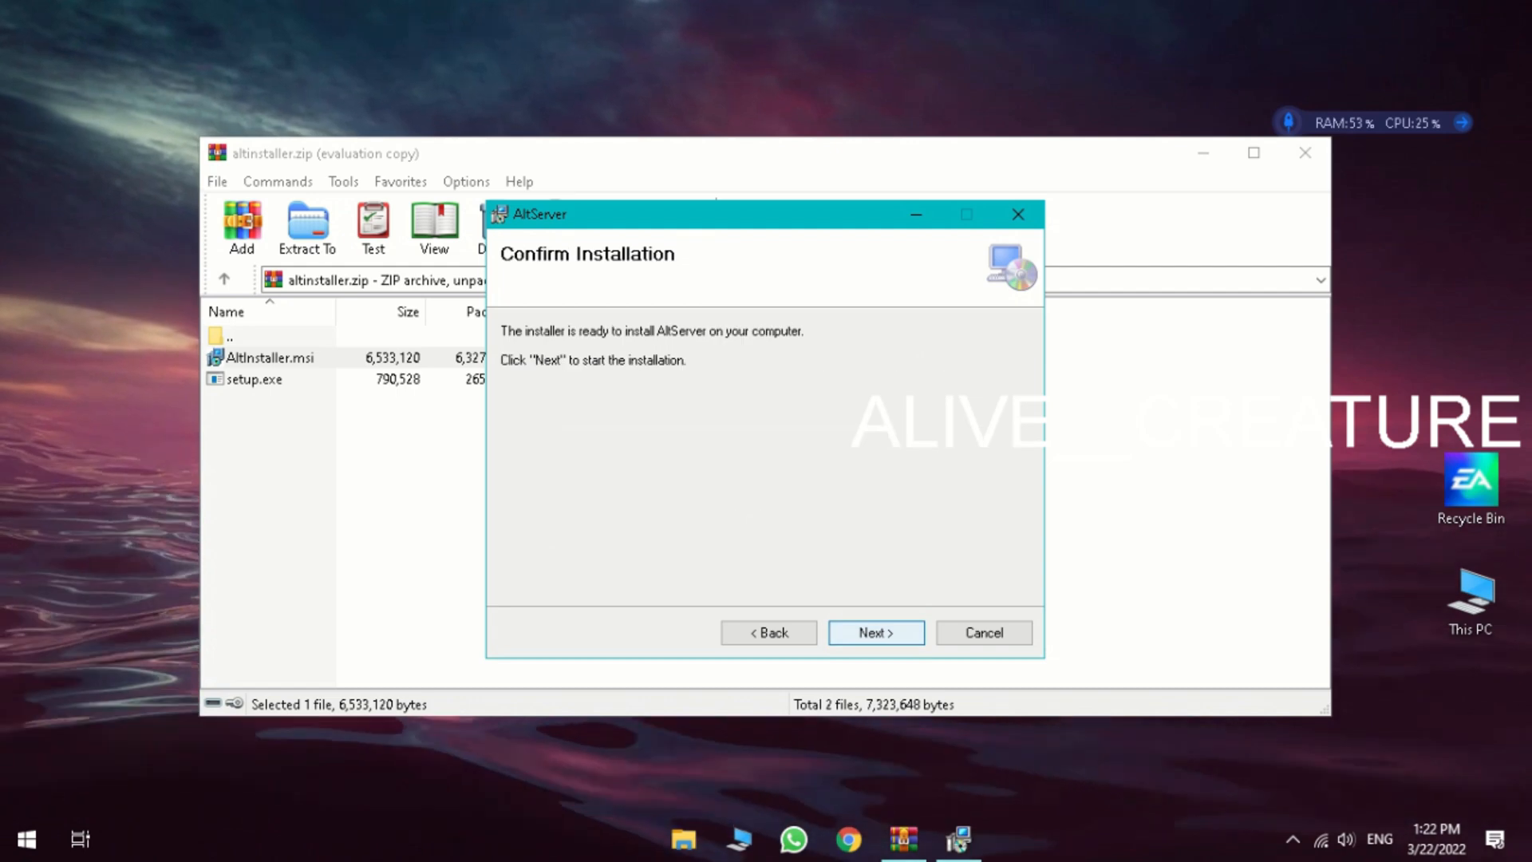
left_click(875, 632)
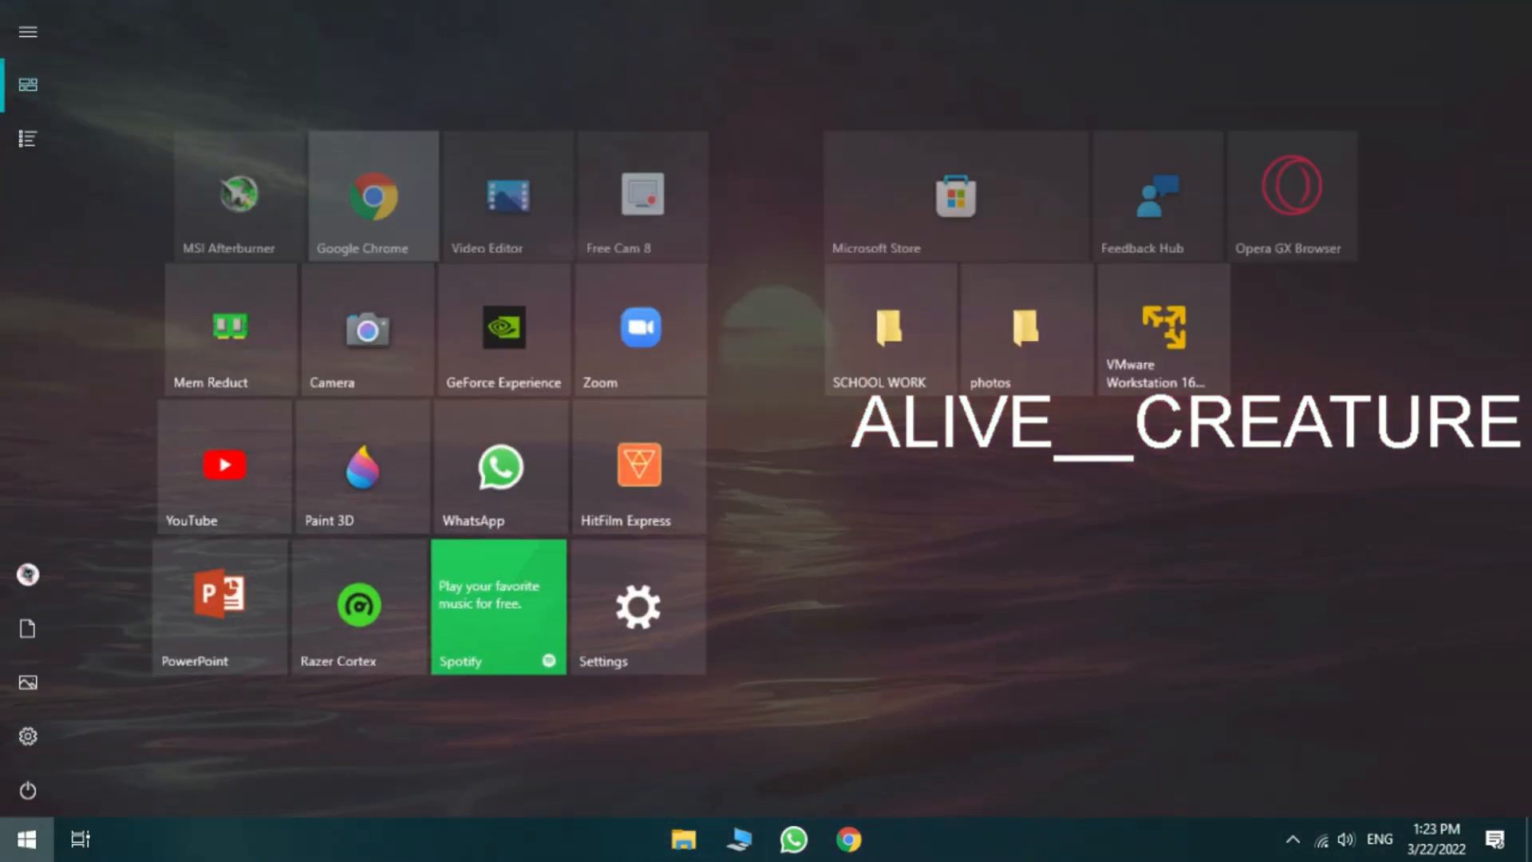
Launch the newly installed AltServer from the Start menu
left_click(28, 138)
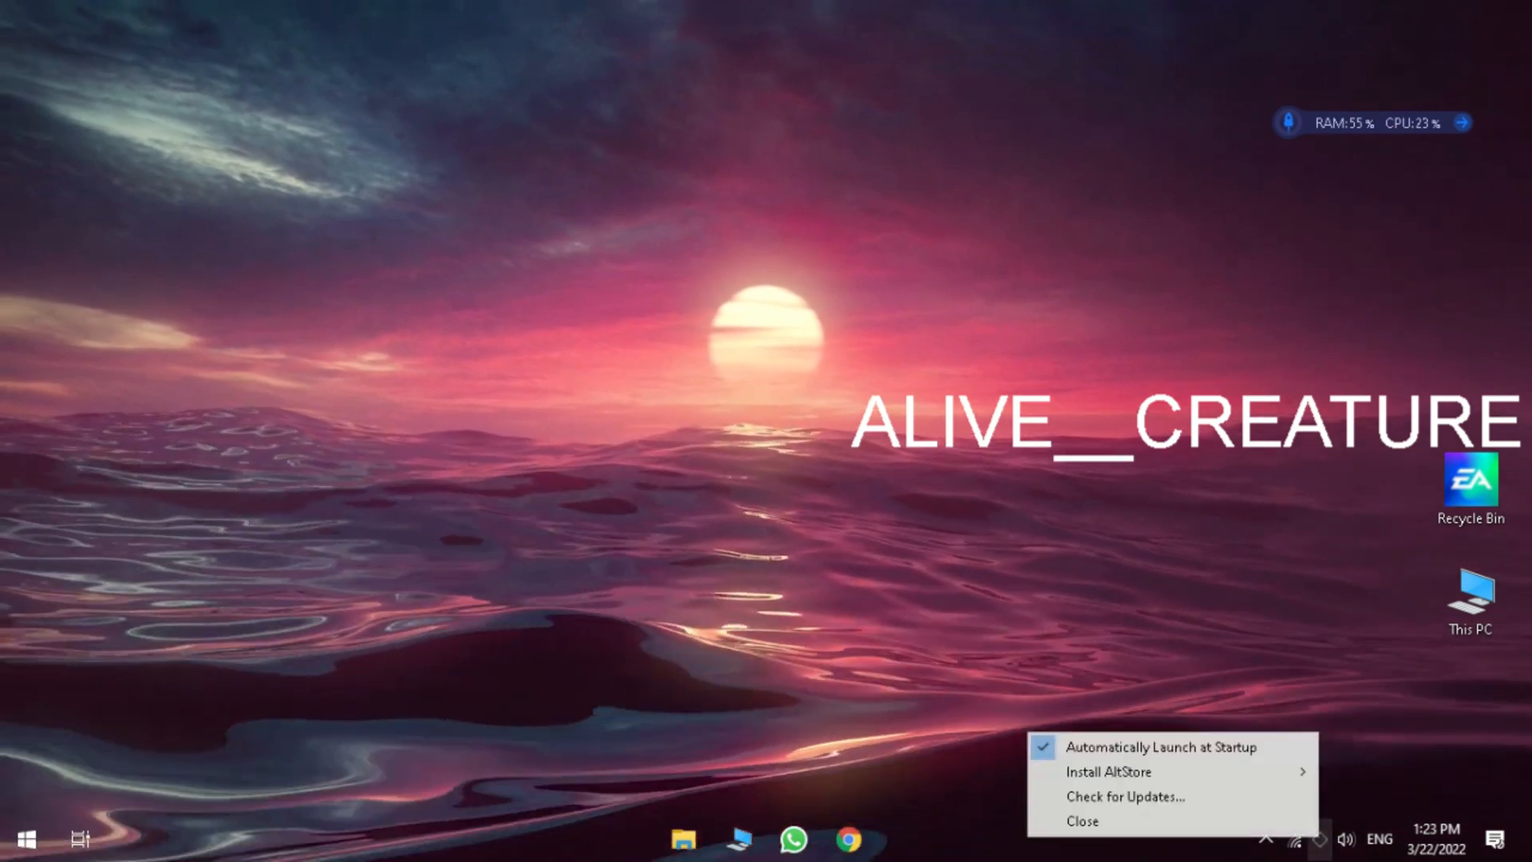
mouse_move(1109, 772)
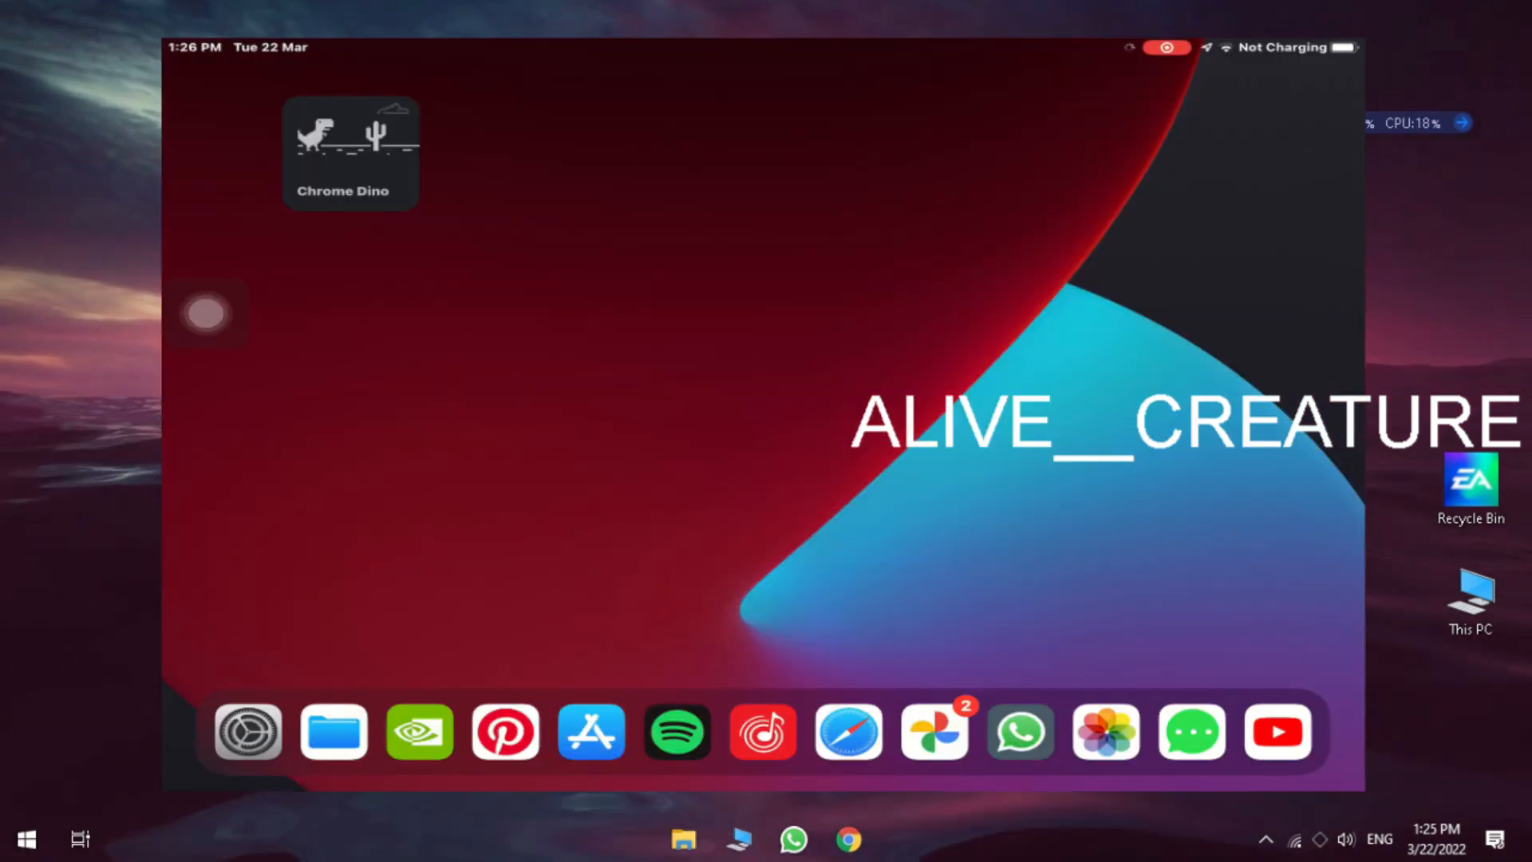
On the iPad, search Google for 'utm for ios' in Safari and open the getutm.app result
left_click(245, 732)
type("uupdump.net")
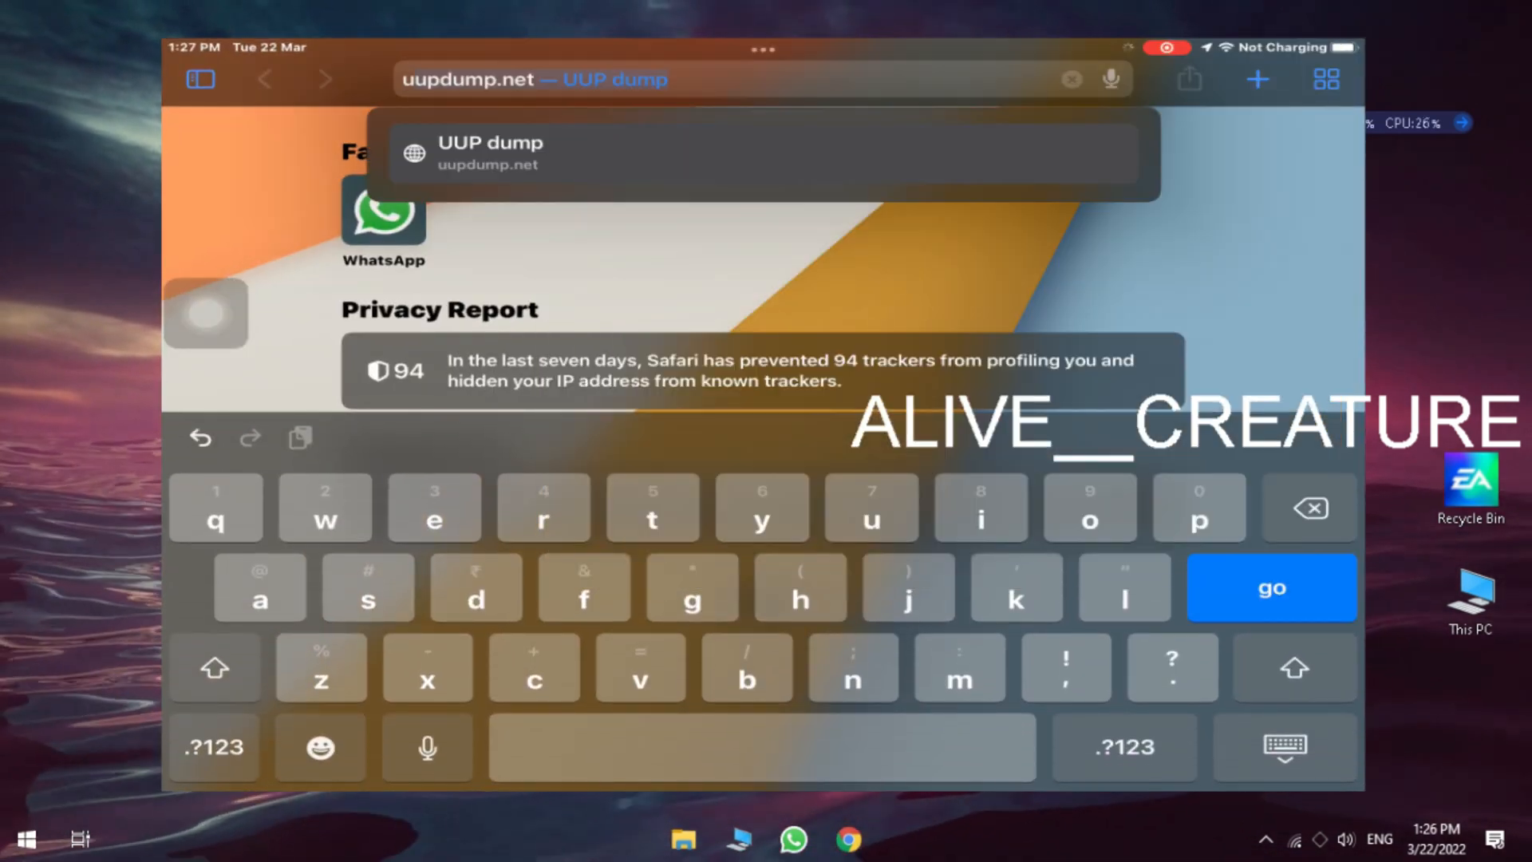
type("utm for io")
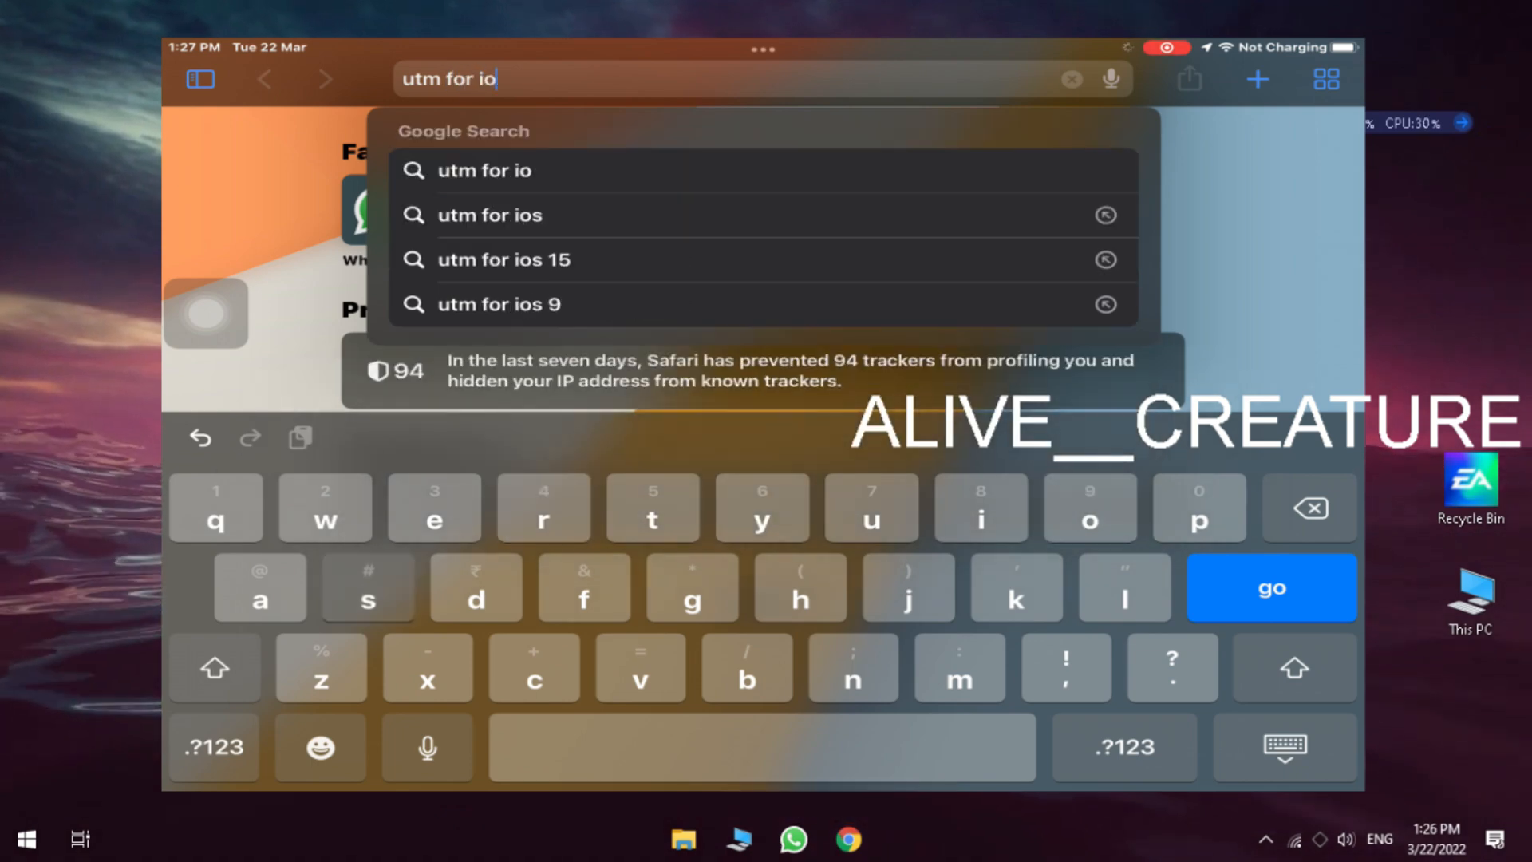
left_click(492, 214)
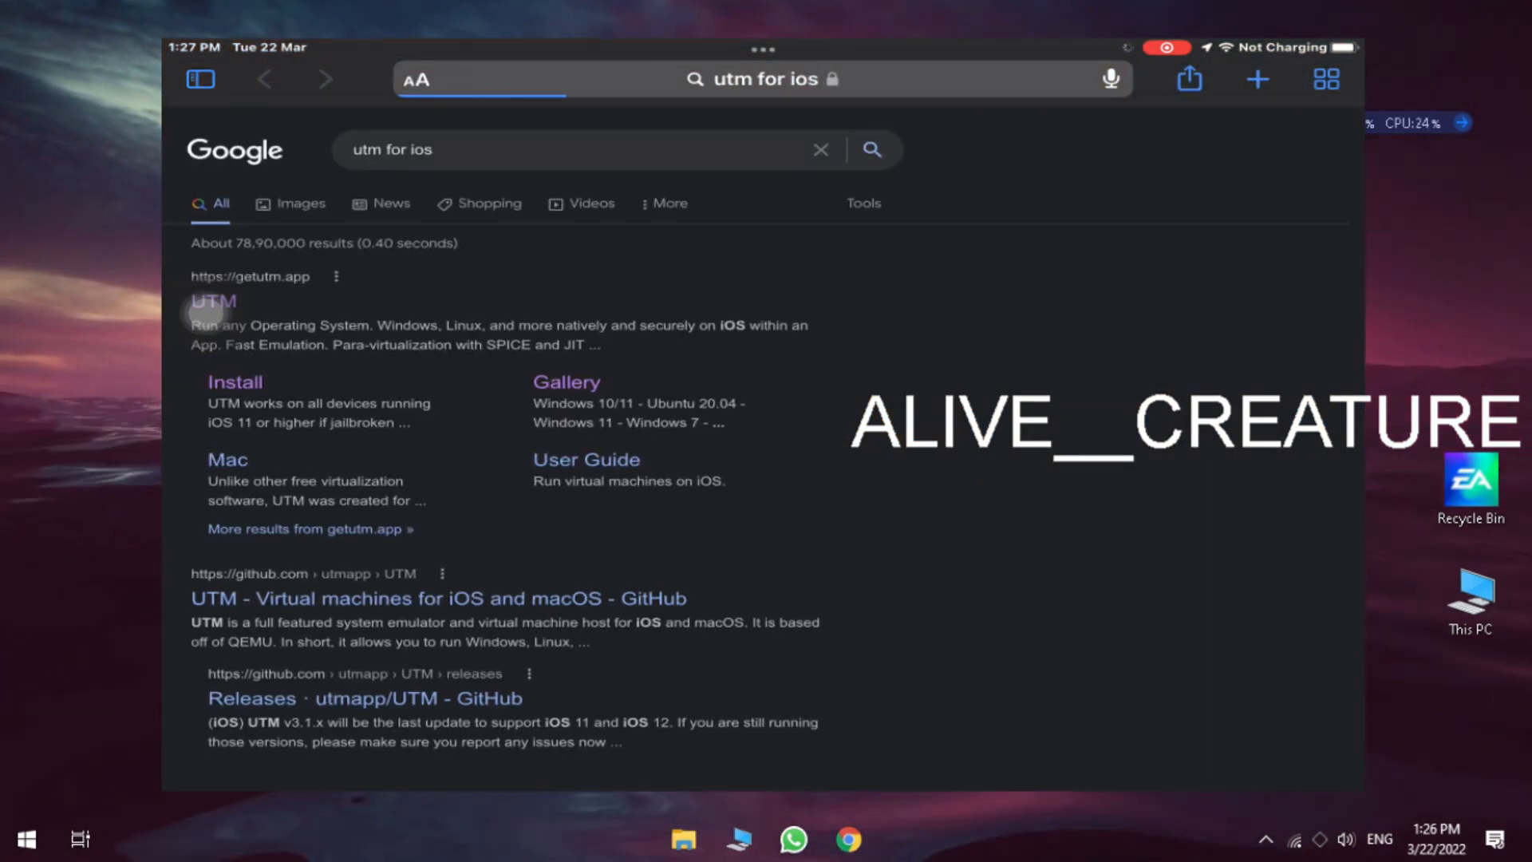
left_click(212, 302)
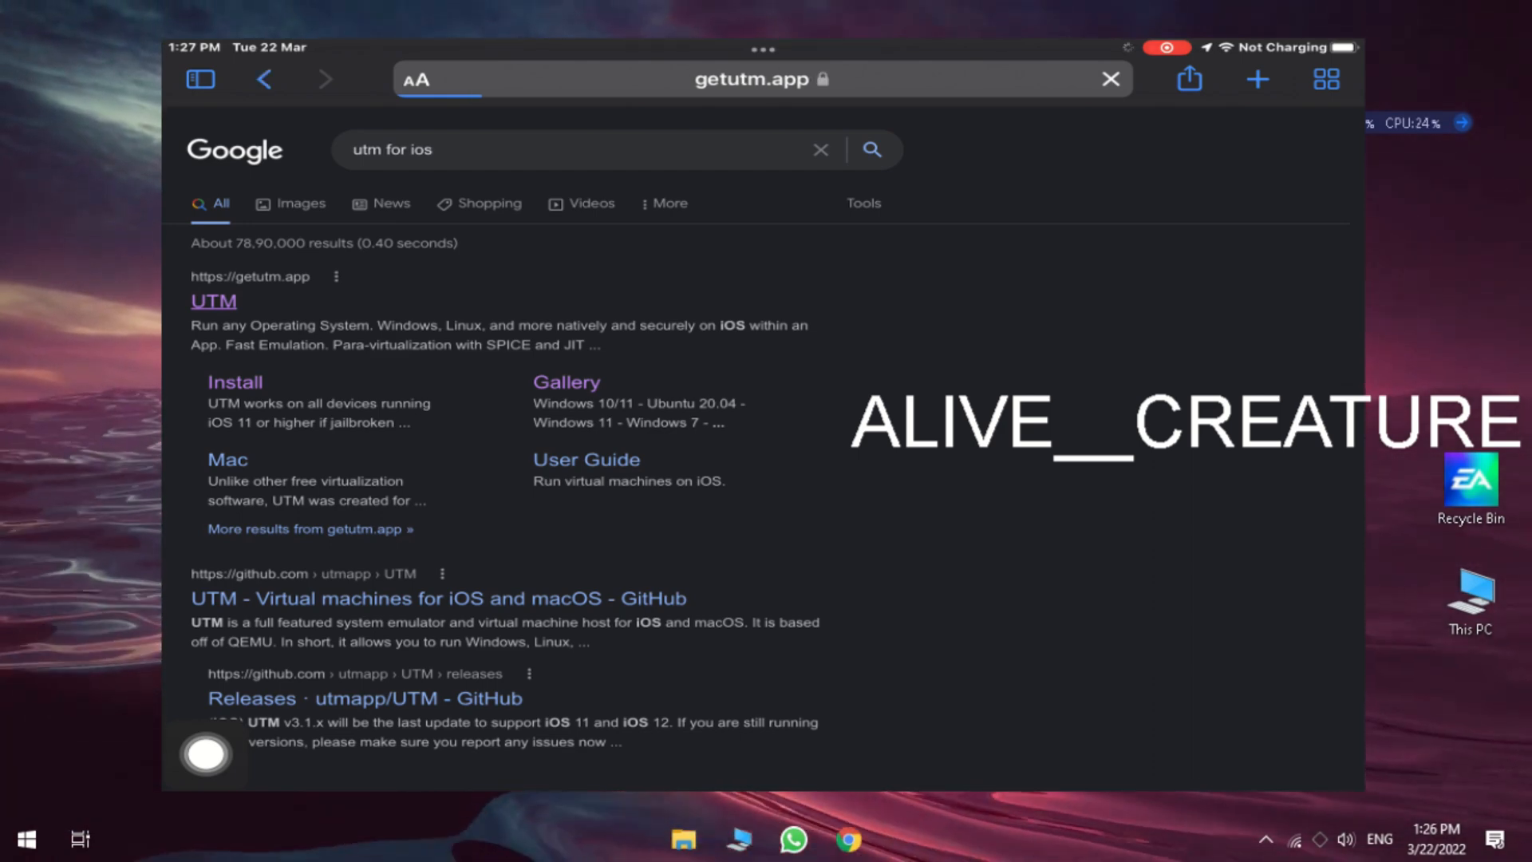
left_click(212, 302)
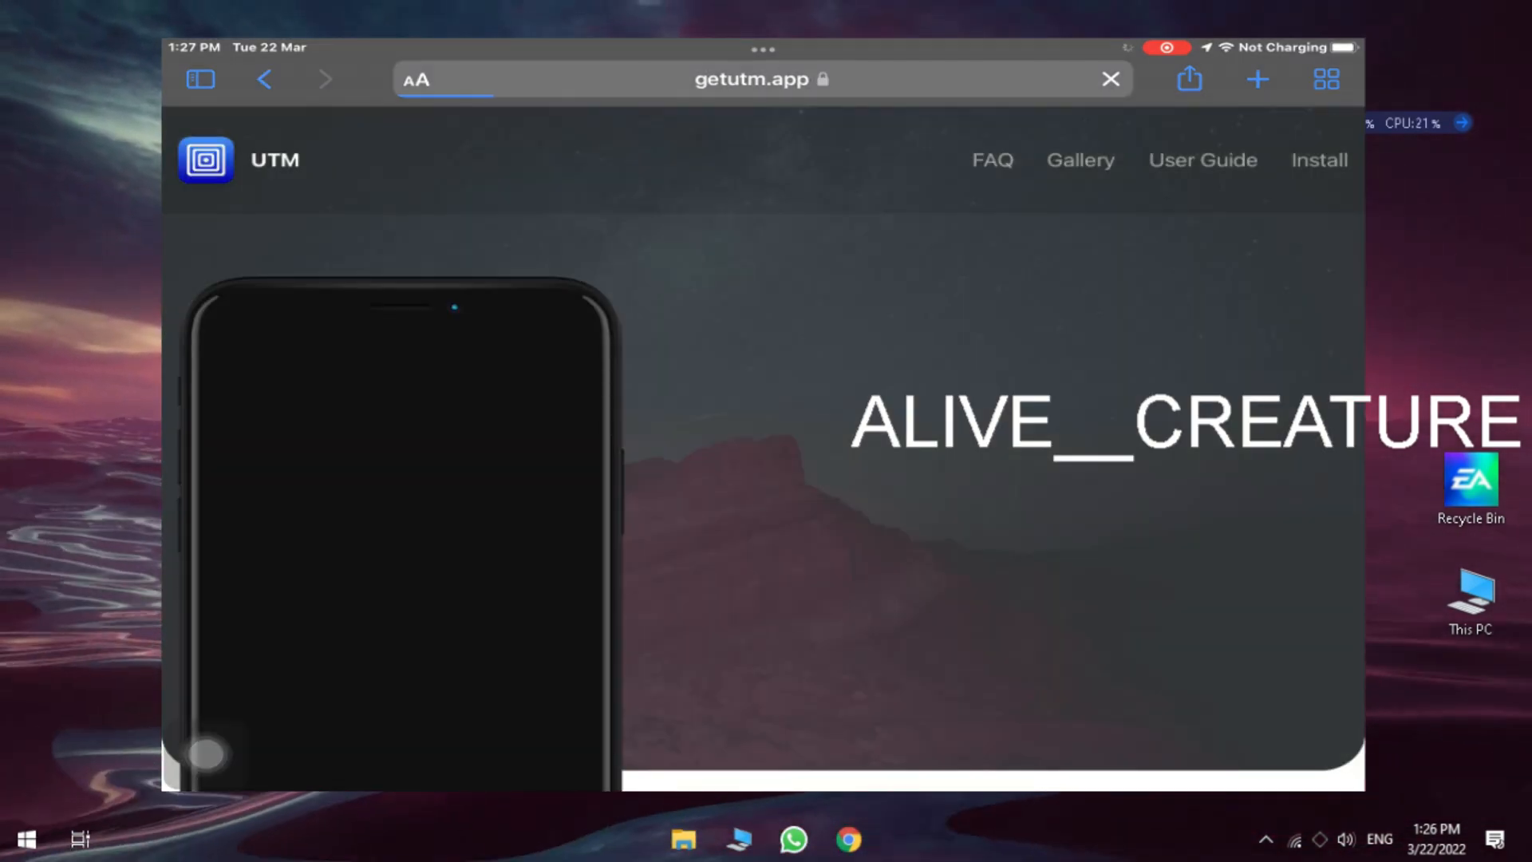
Reach UTM's GitHub release assets and download UTM.SE.ipa (147.7 MB) to the iPad
scroll("down", 3)
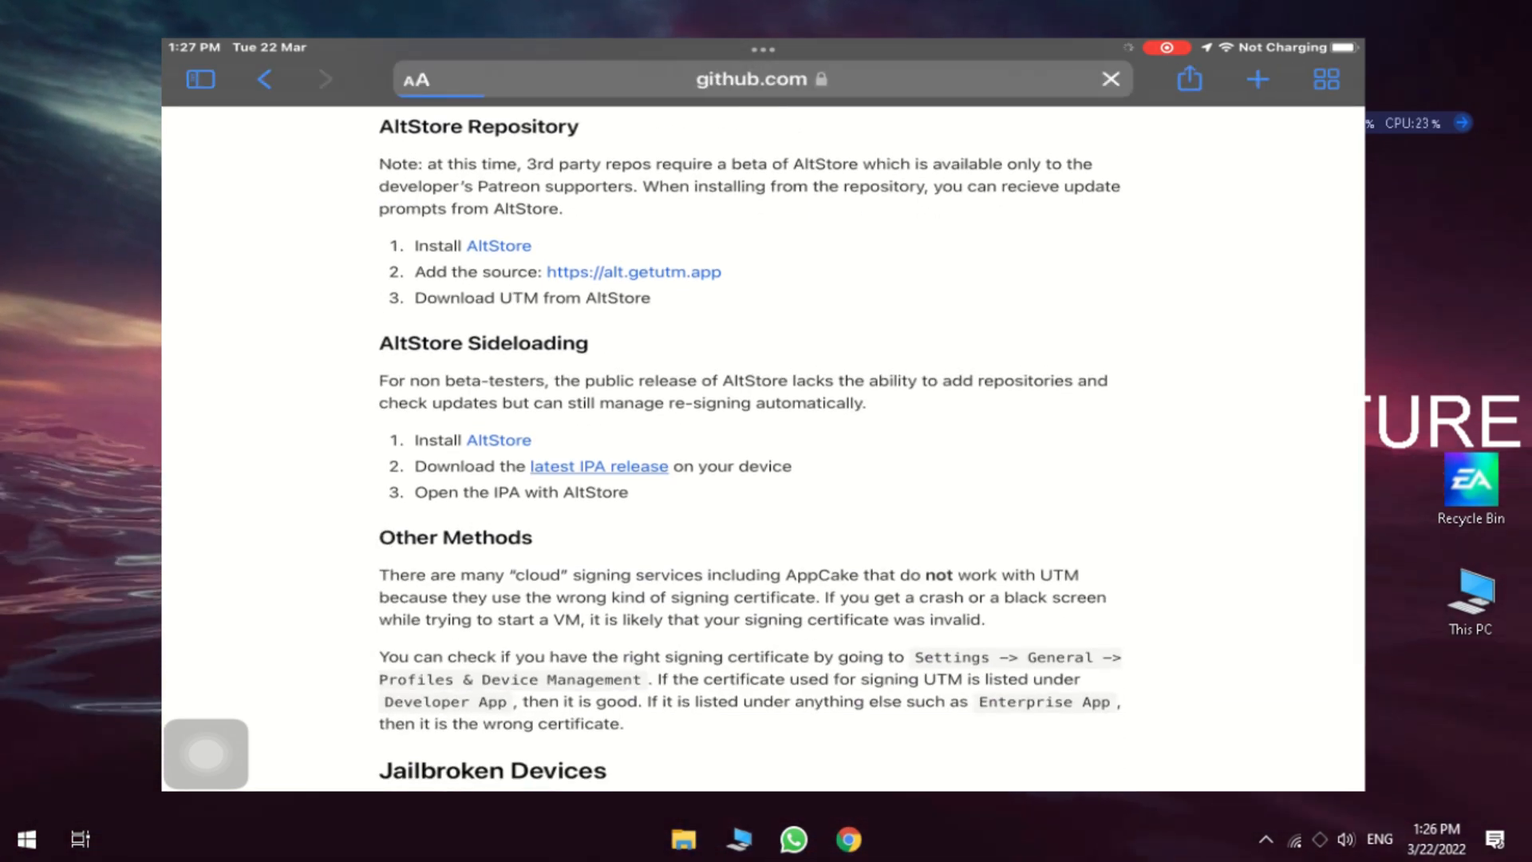
scroll("down", 3)
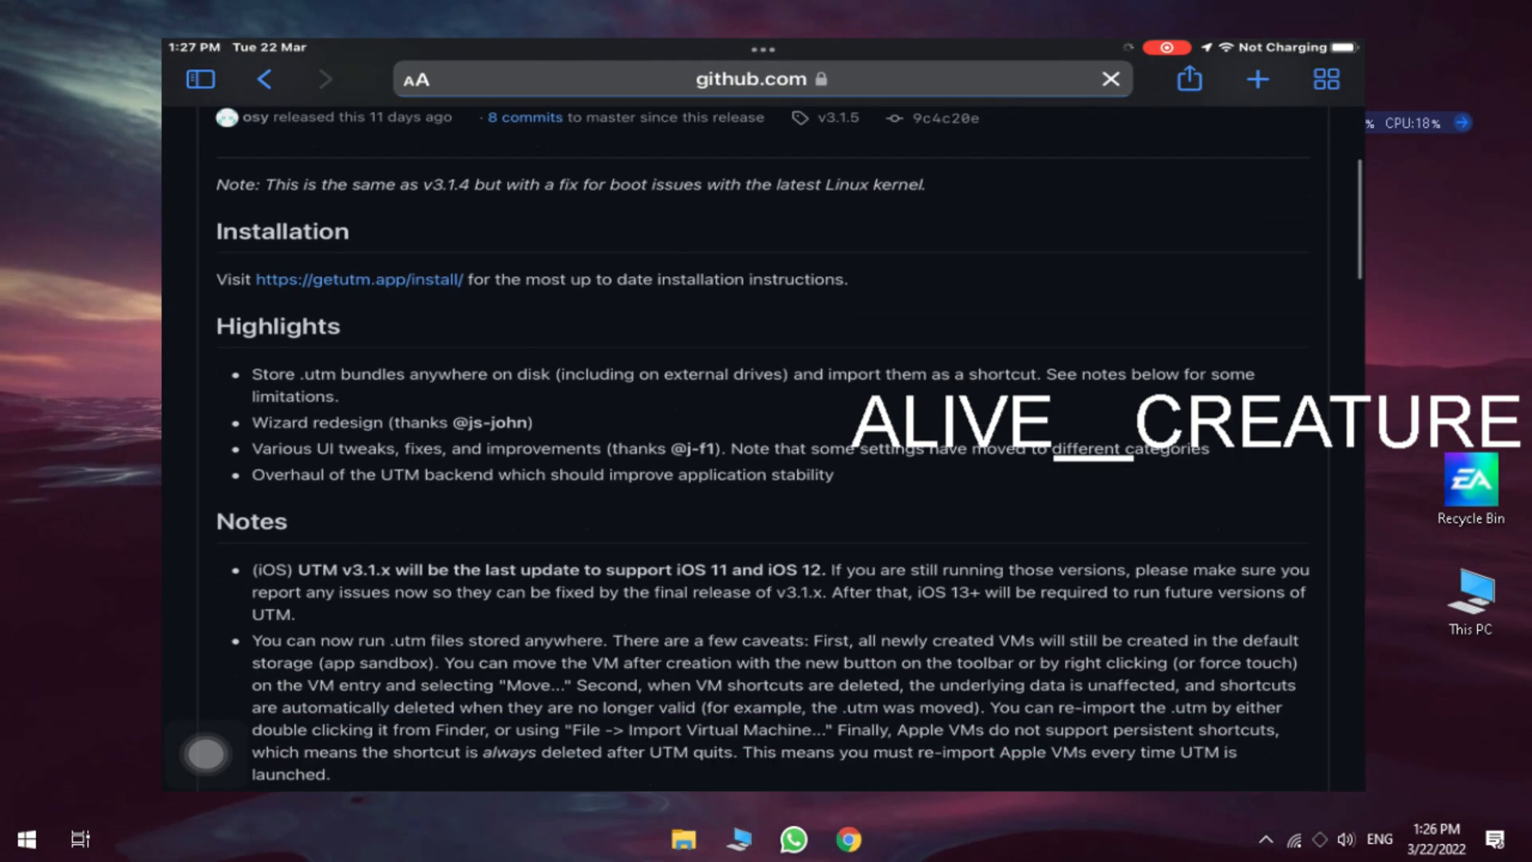
scroll("down", 3)
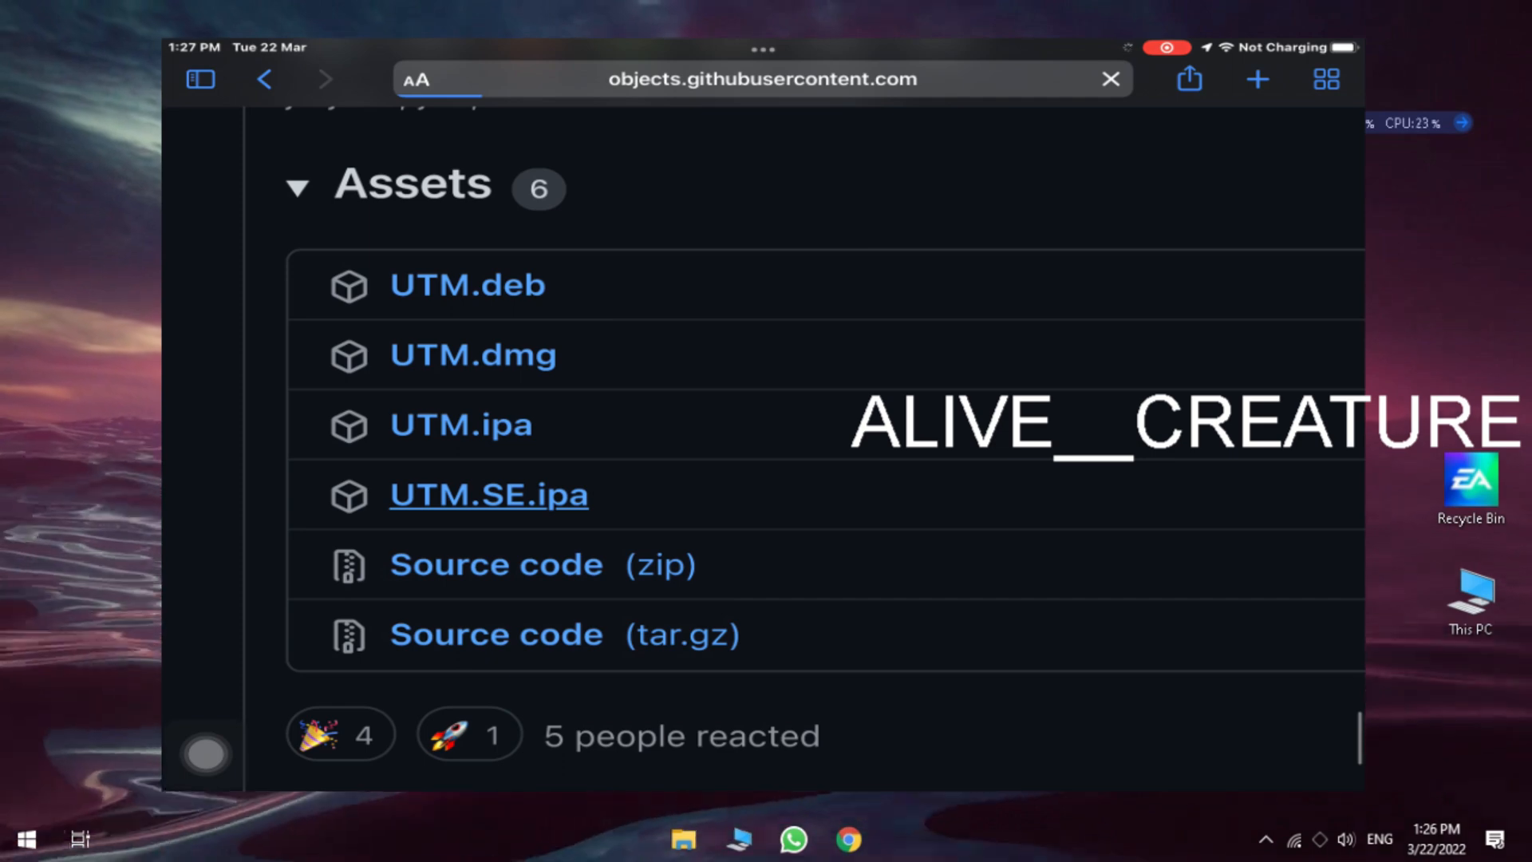
left_click(488, 493)
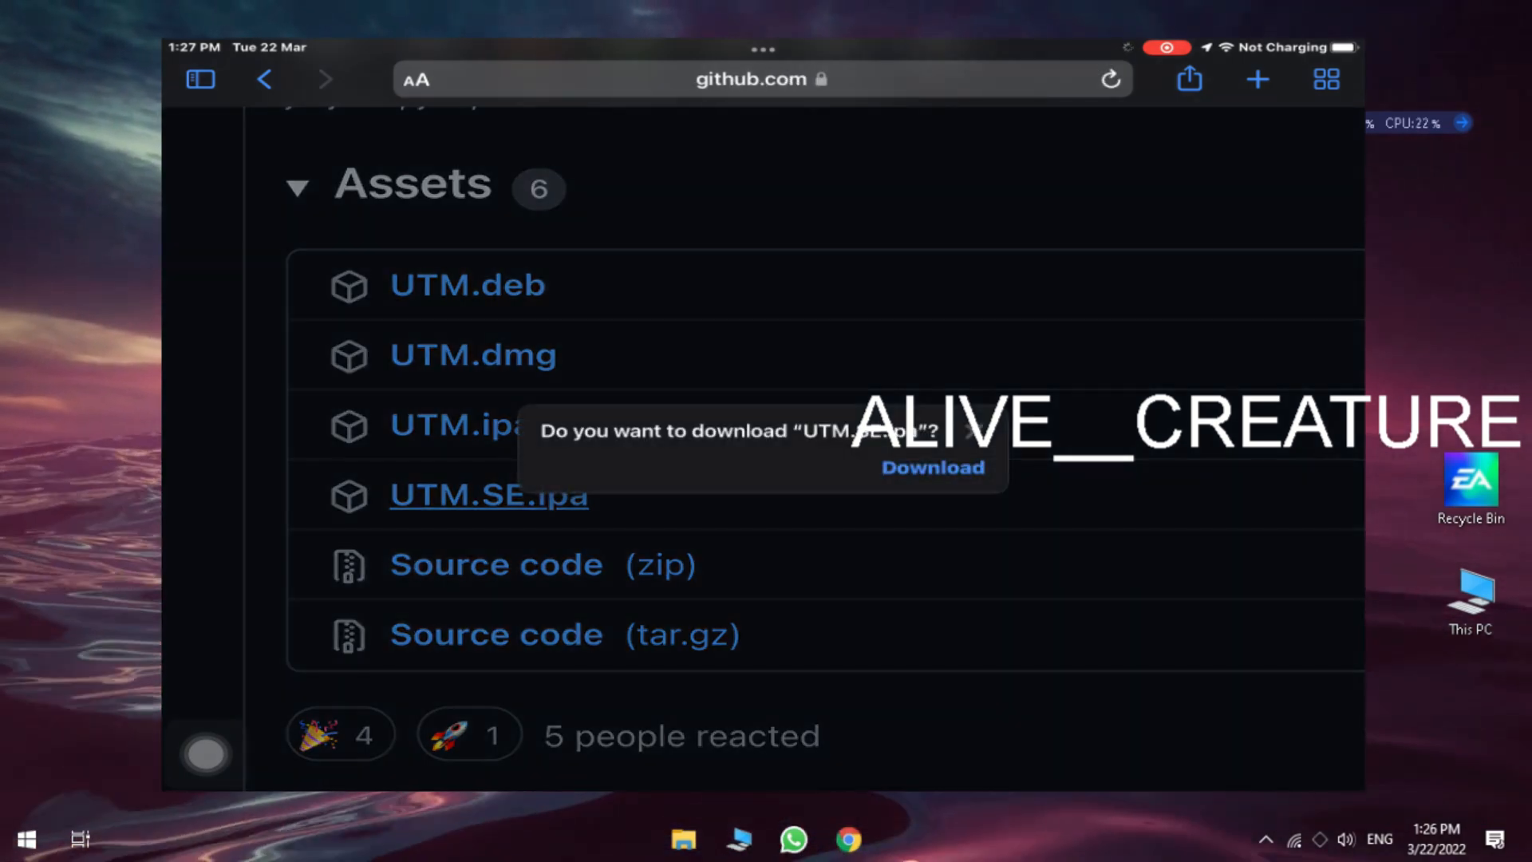
left_click(930, 467)
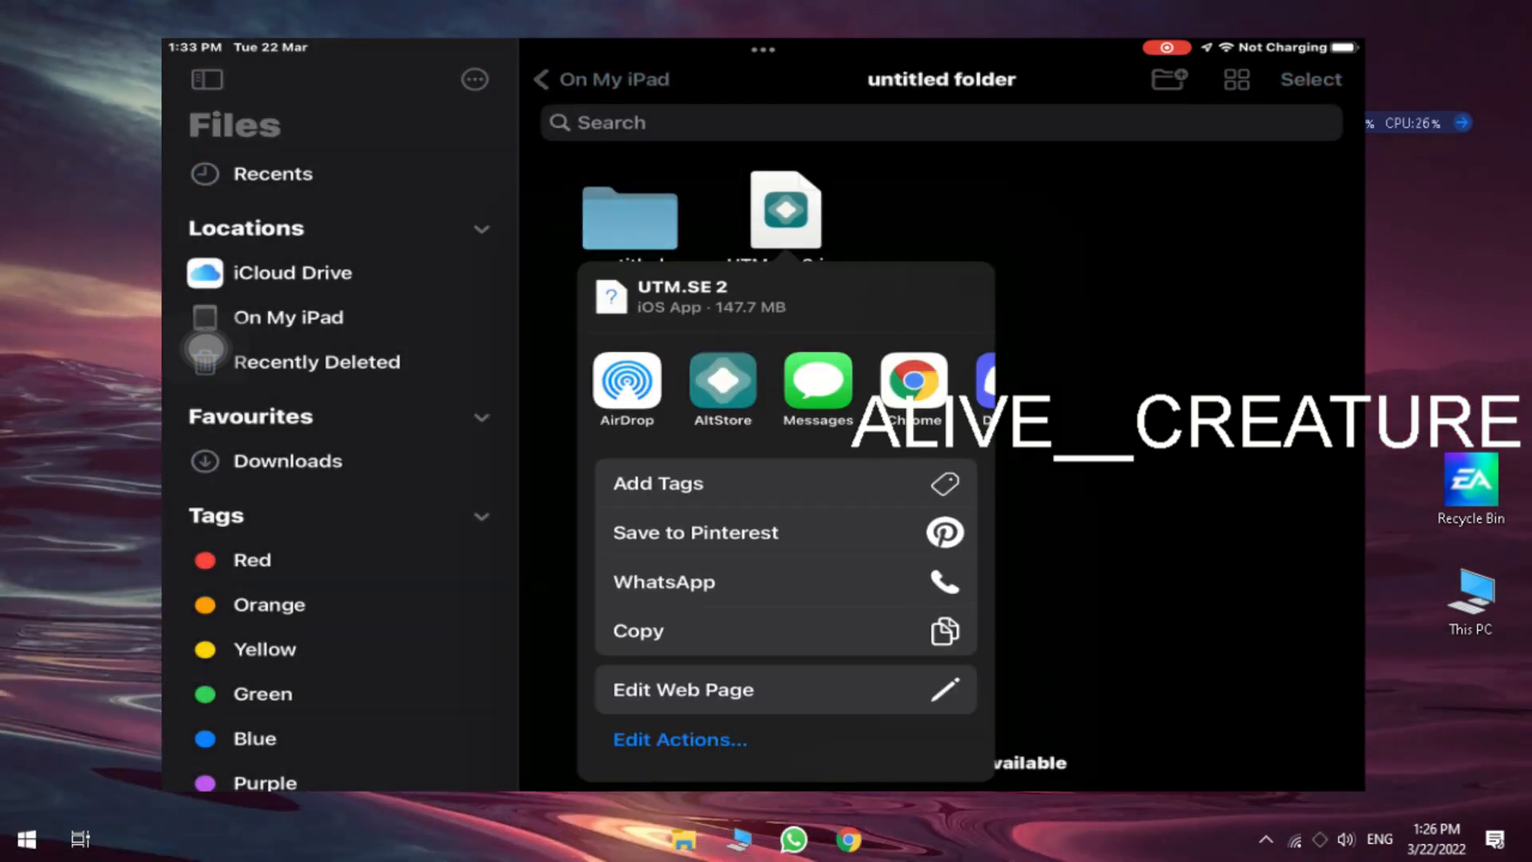
Share the UTM.SE file to AltStore and allow it to reach AltServer on the local network
left_click(721, 389)
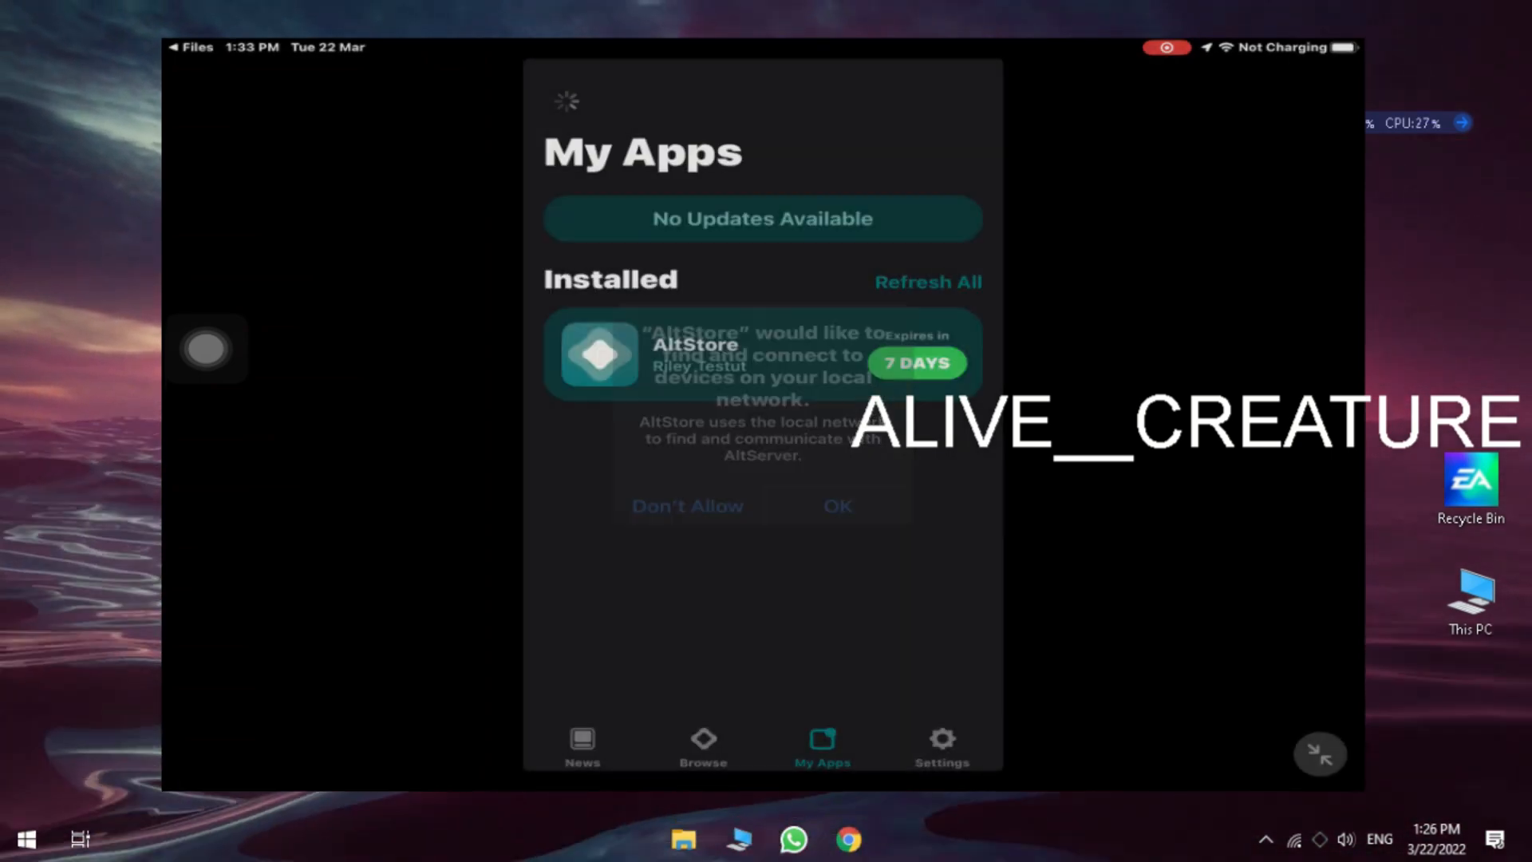
left_click(836, 506)
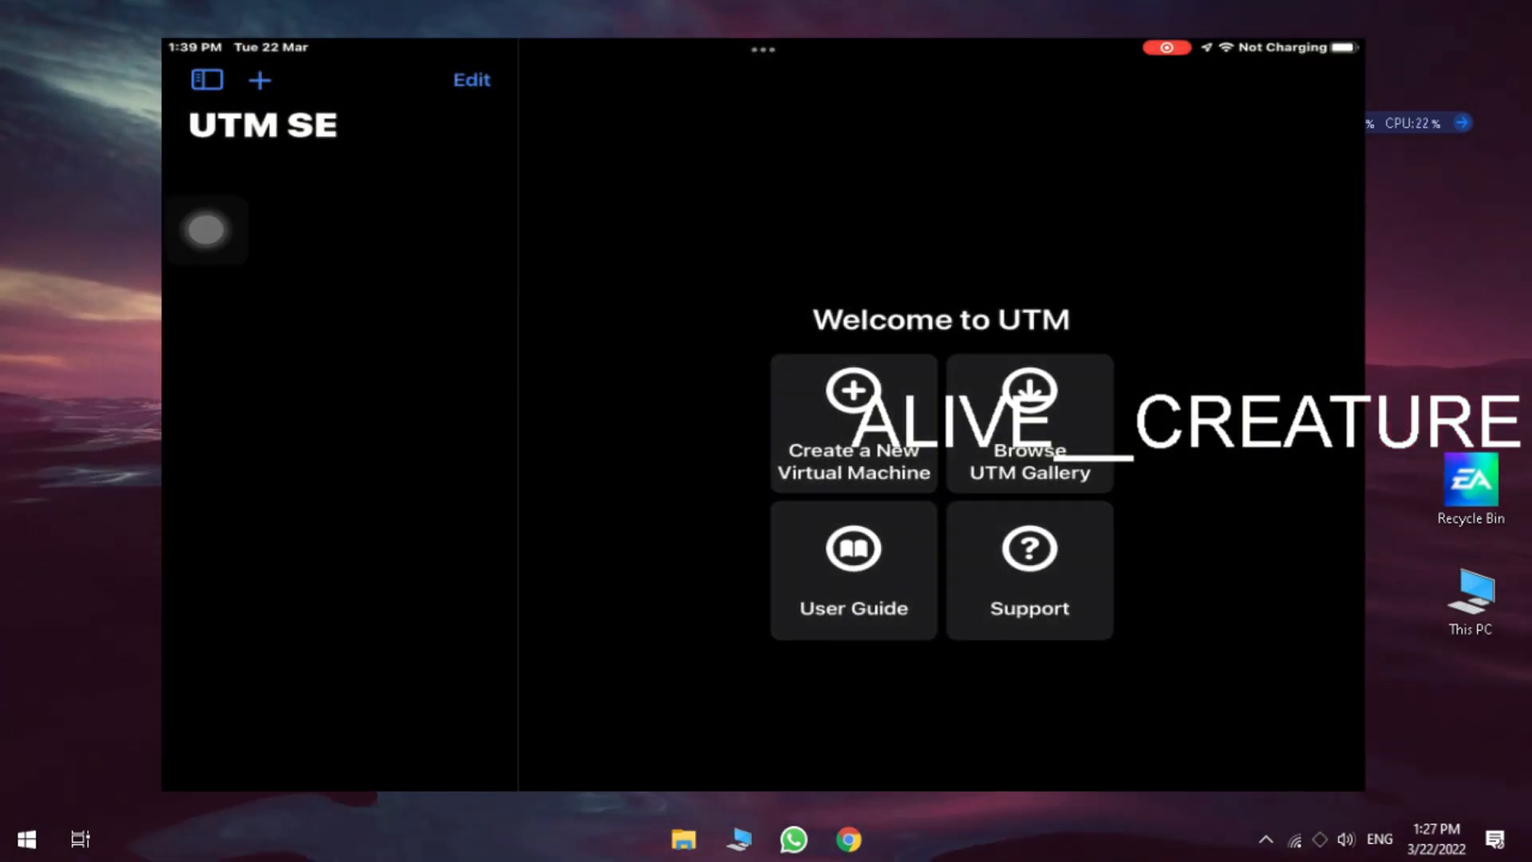
Start a new Windows virtual machine in UTM SE and browse for its boot ISO image
left_click(852, 421)
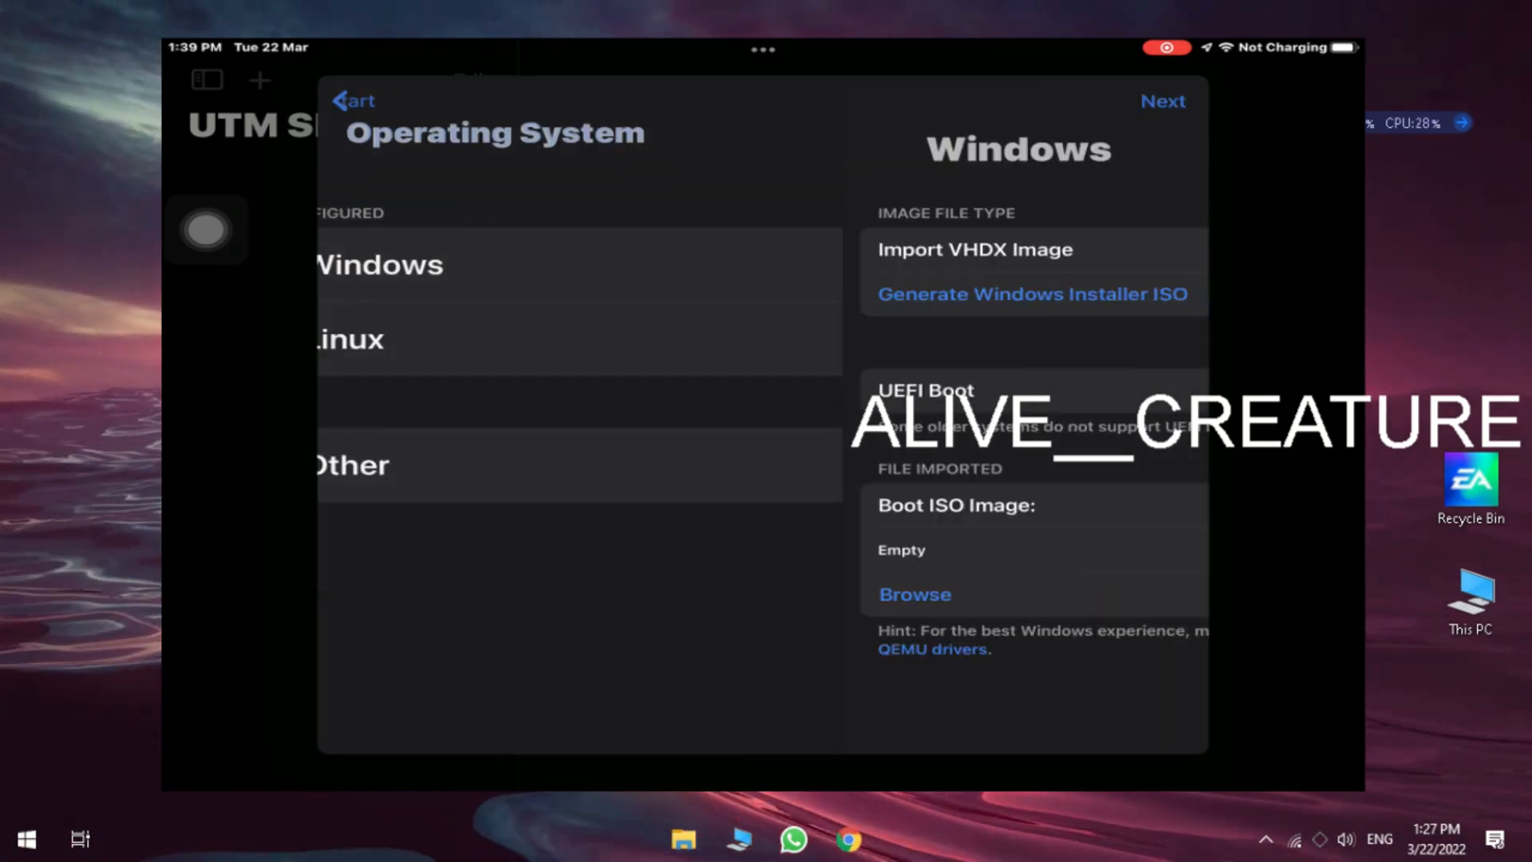
left_click(913, 594)
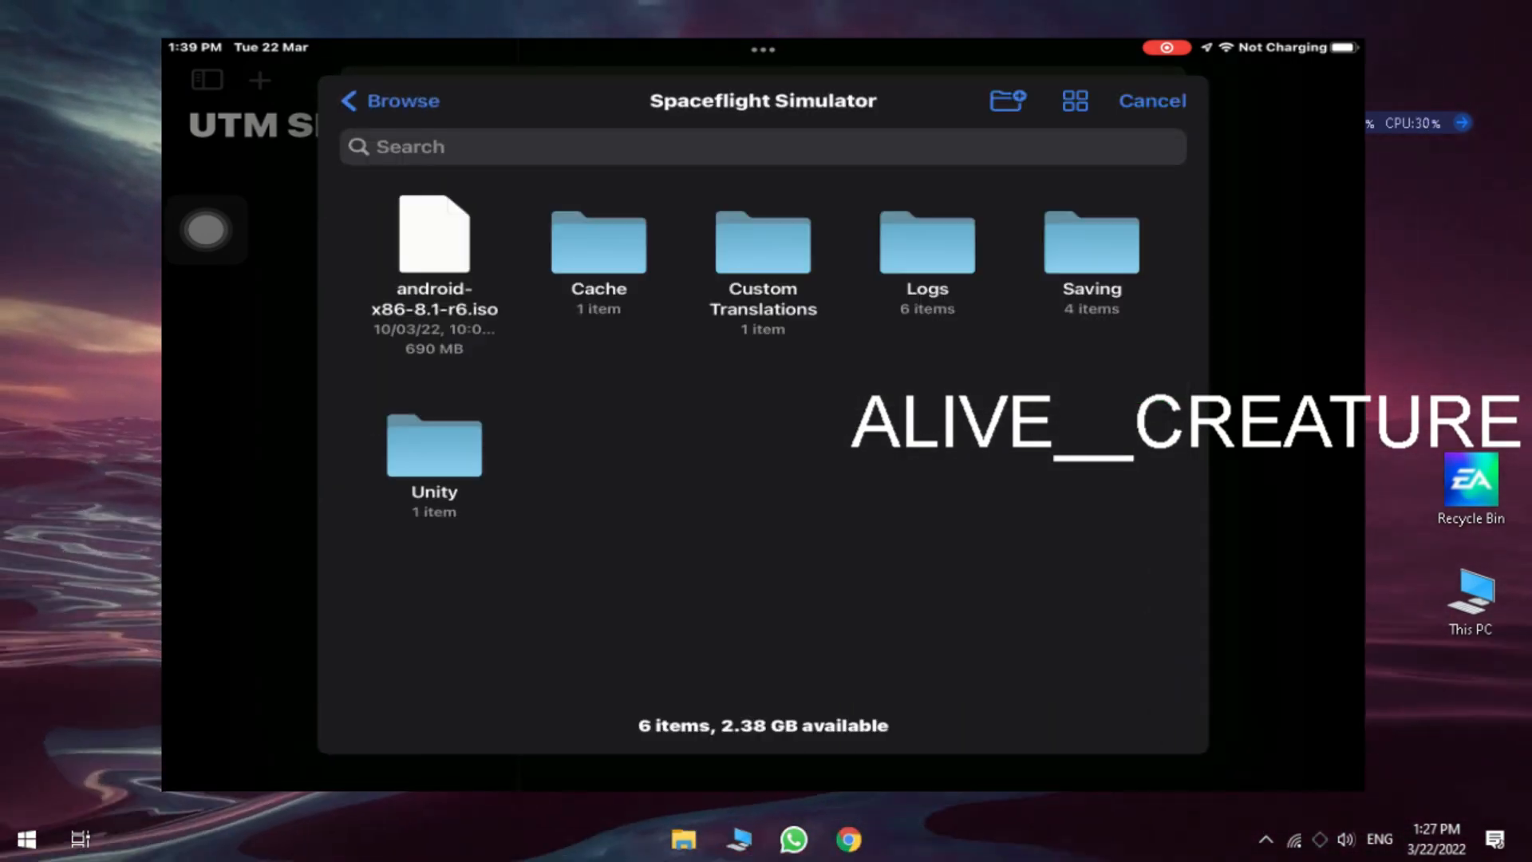